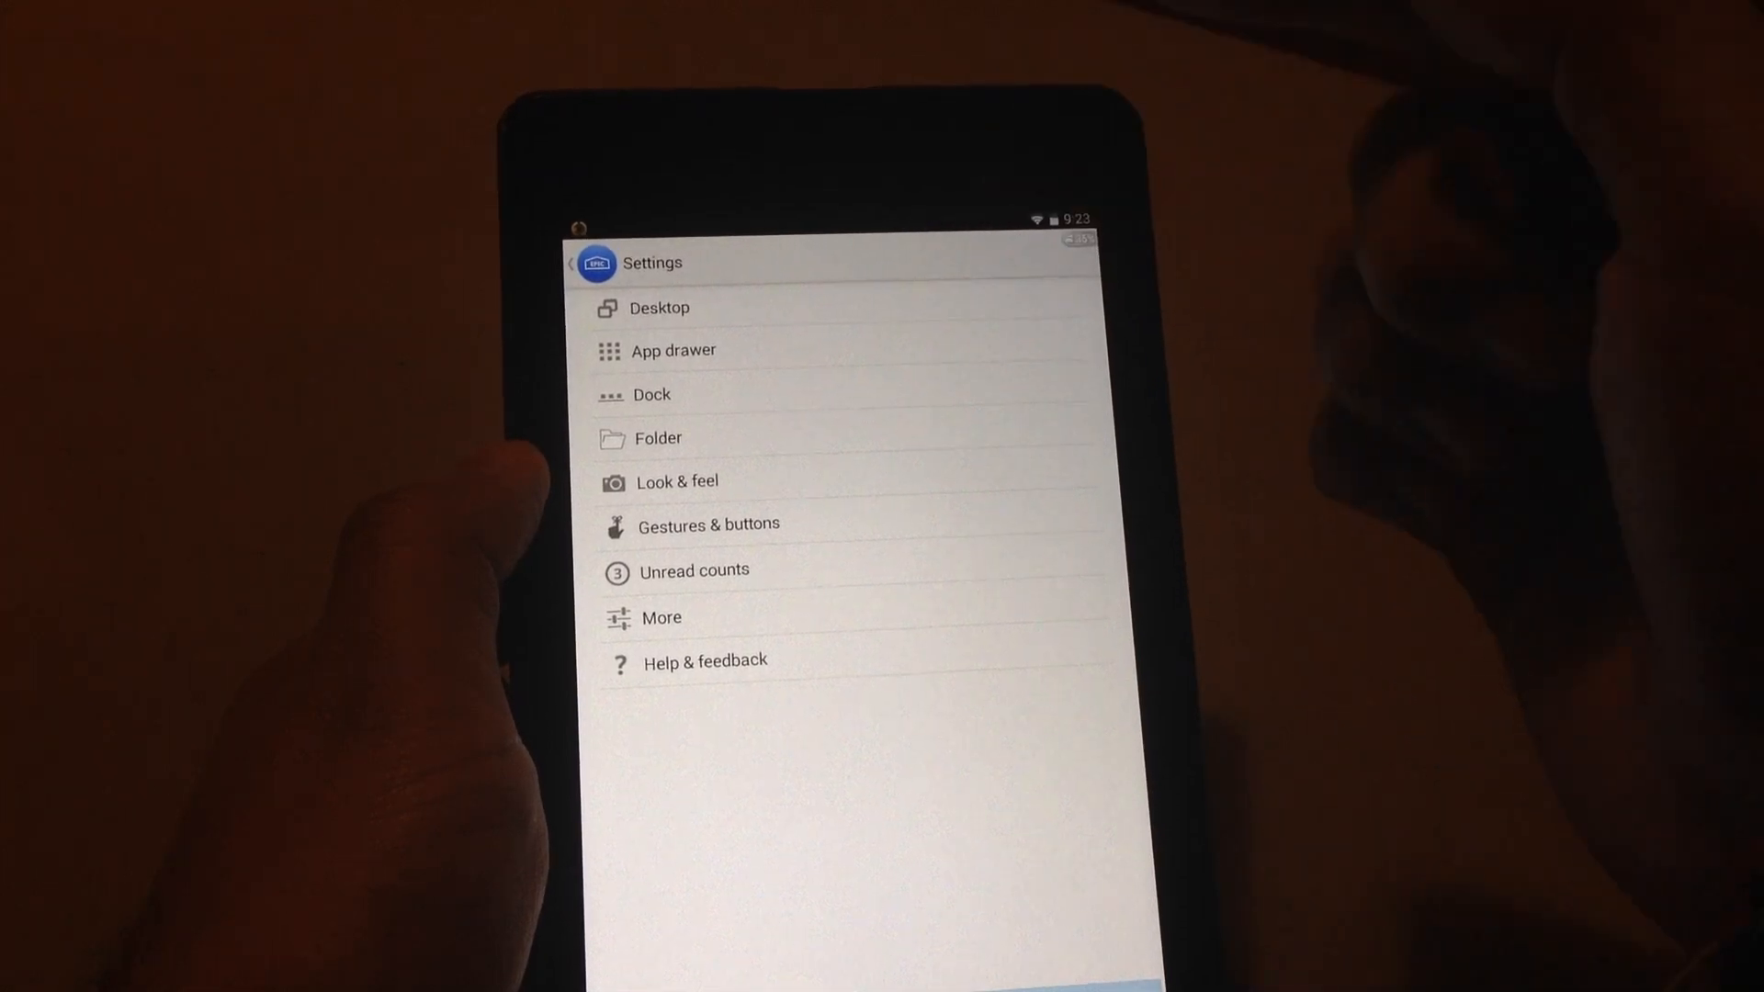
Browse the Desktop layout, scrolling, icon and search bar options, then reach the hide-apps list.
click(658, 307)
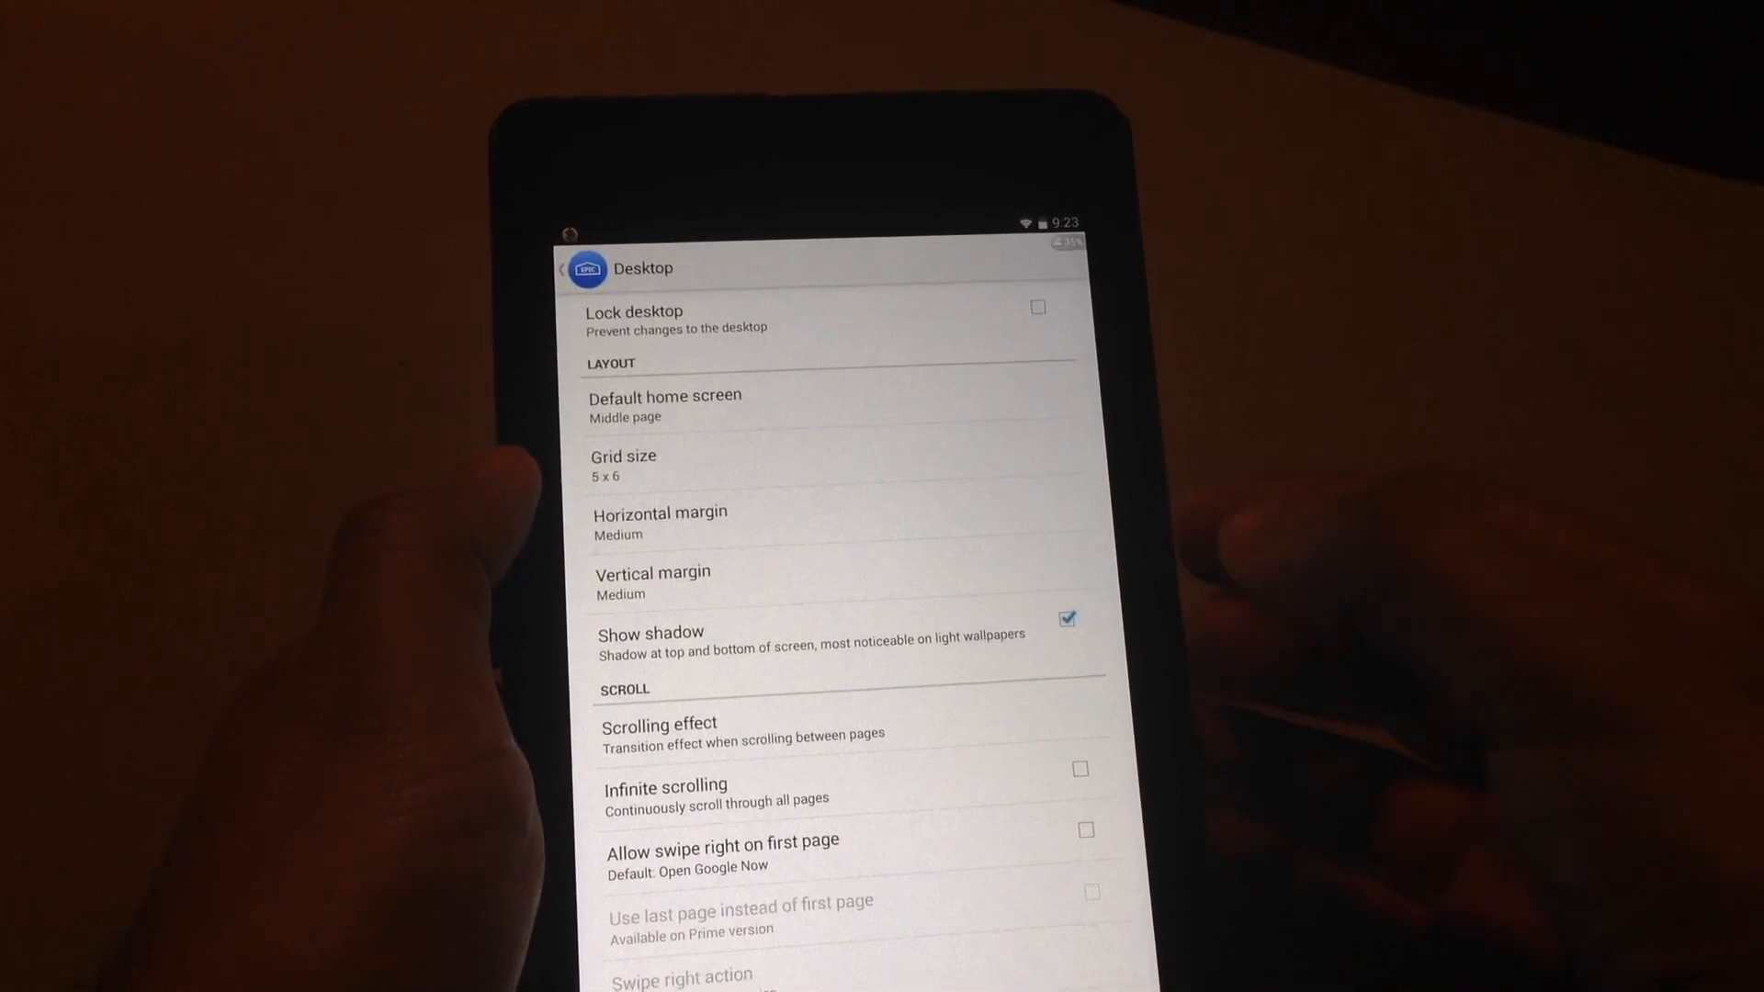
scroll(down, 3)
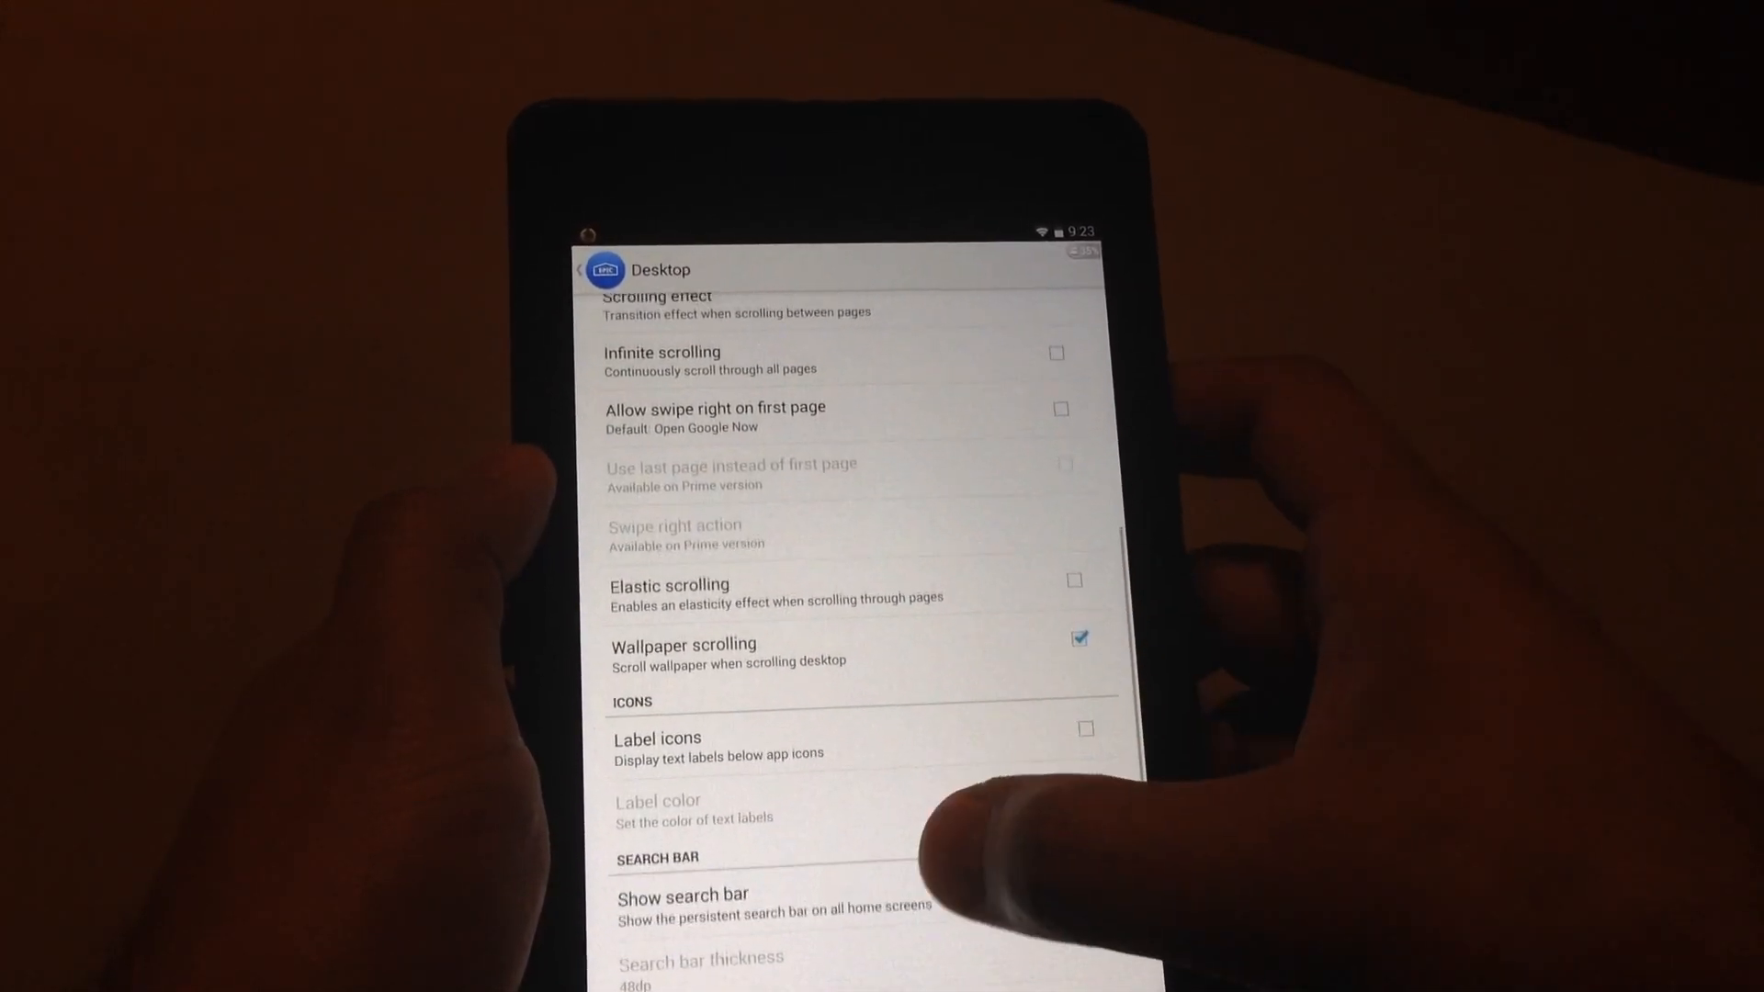
scroll(up, 3)
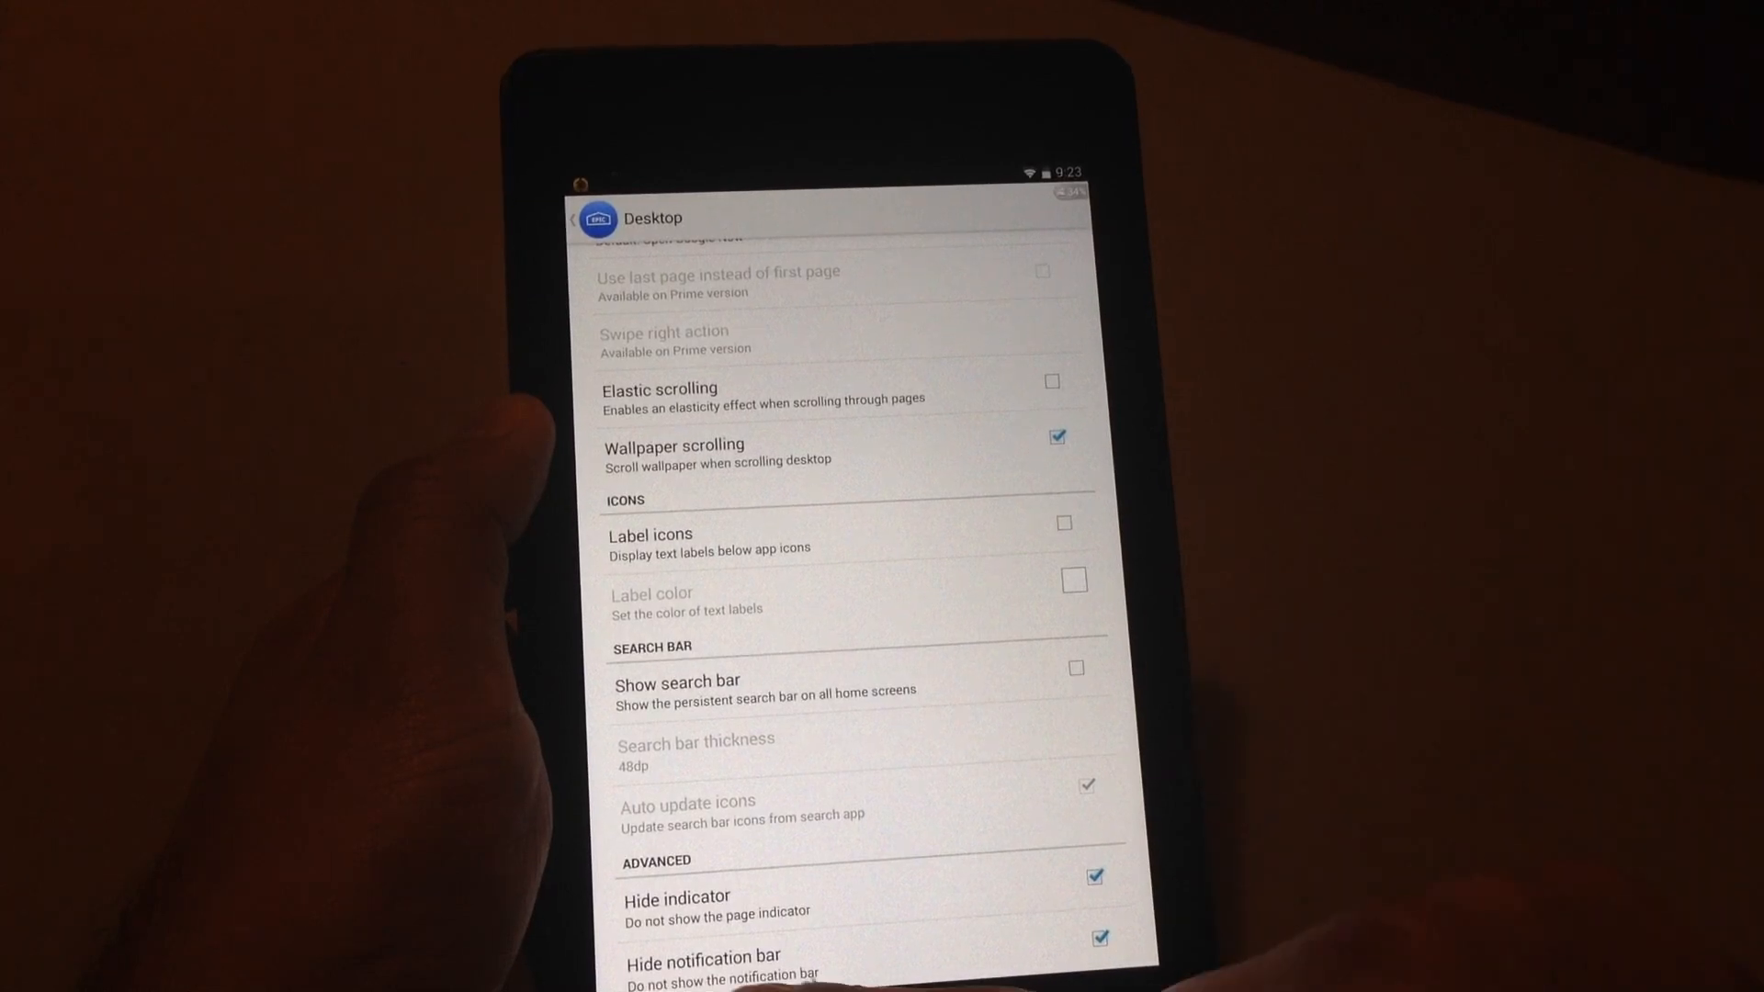
click(590, 218)
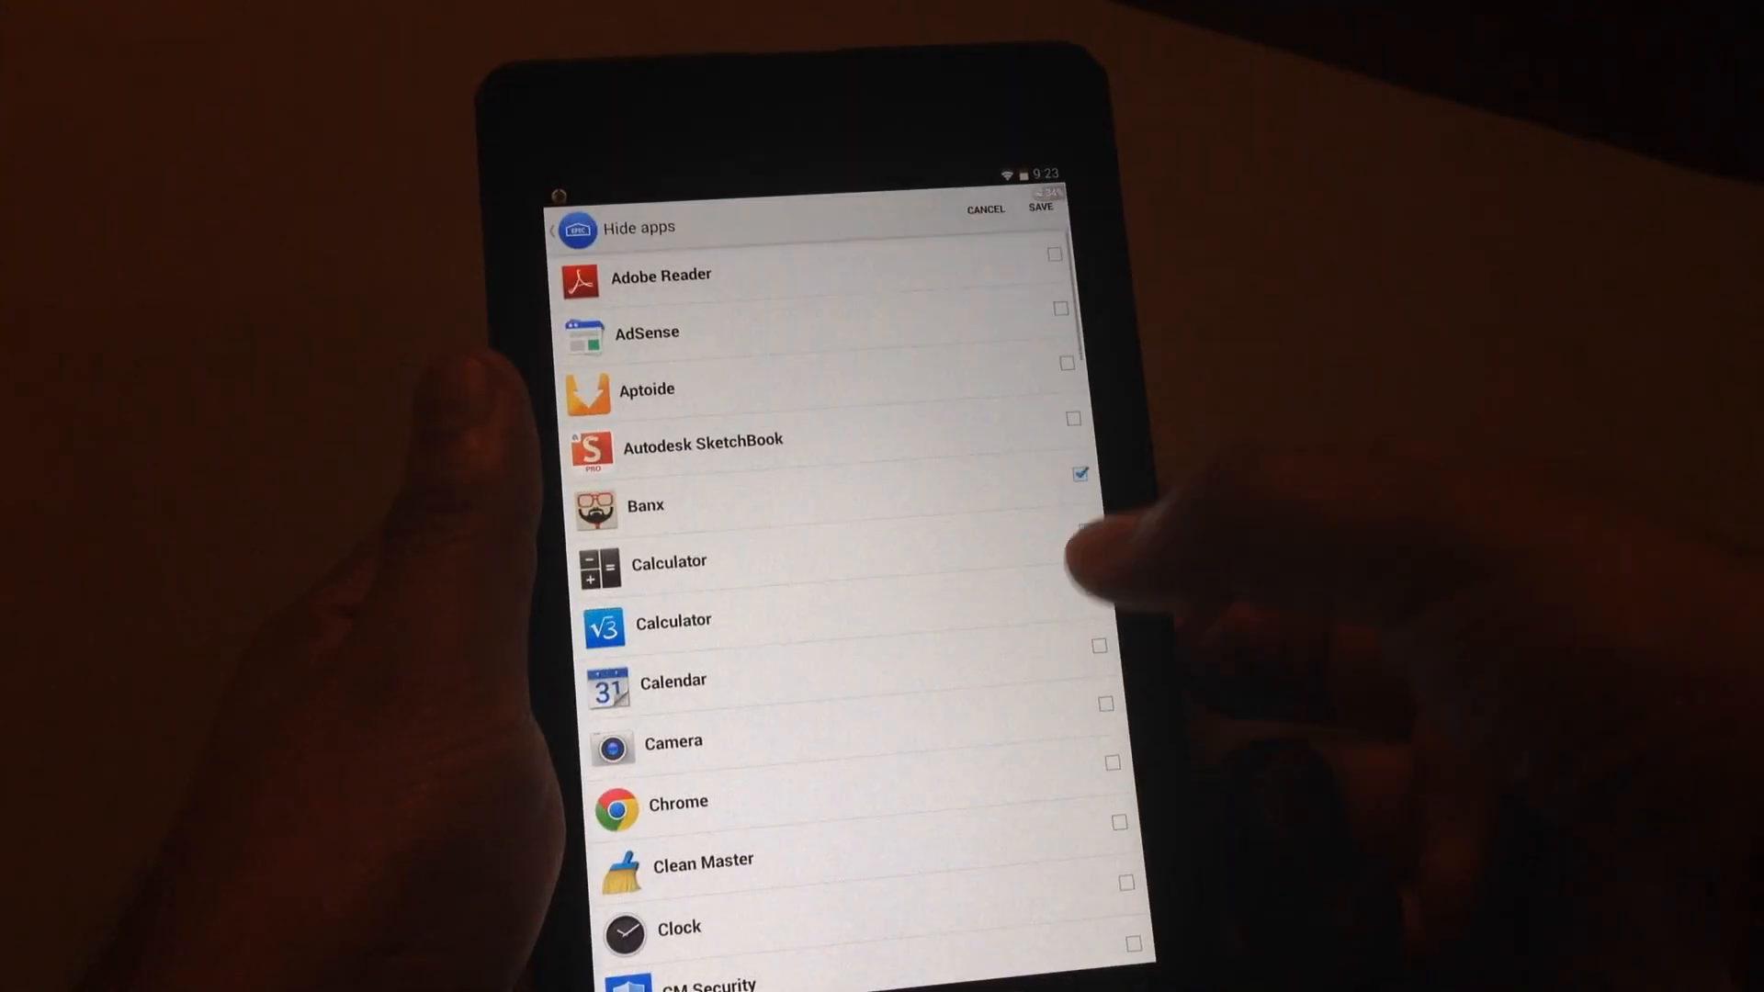
Scroll the hide-apps list with Banx marked hidden from the app drawer.
scroll(down, 3)
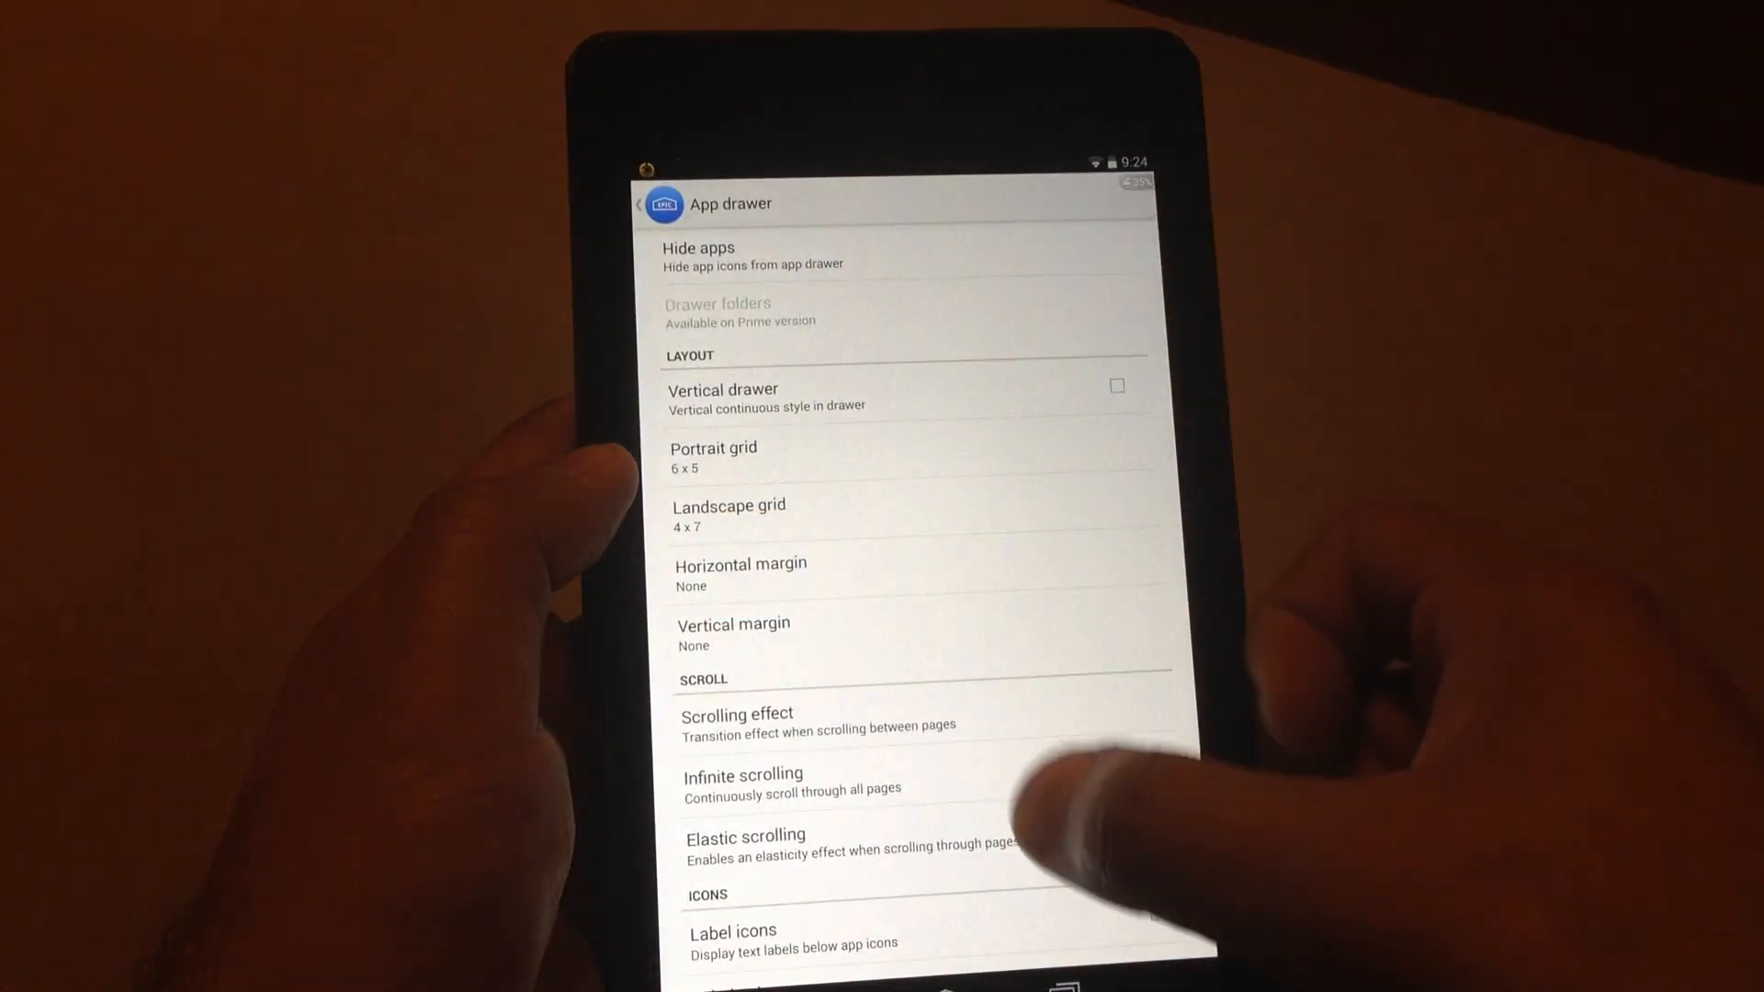
Enable Label icons under app drawer icons, check Label color, and go back to Settings.
scroll(up, 3)
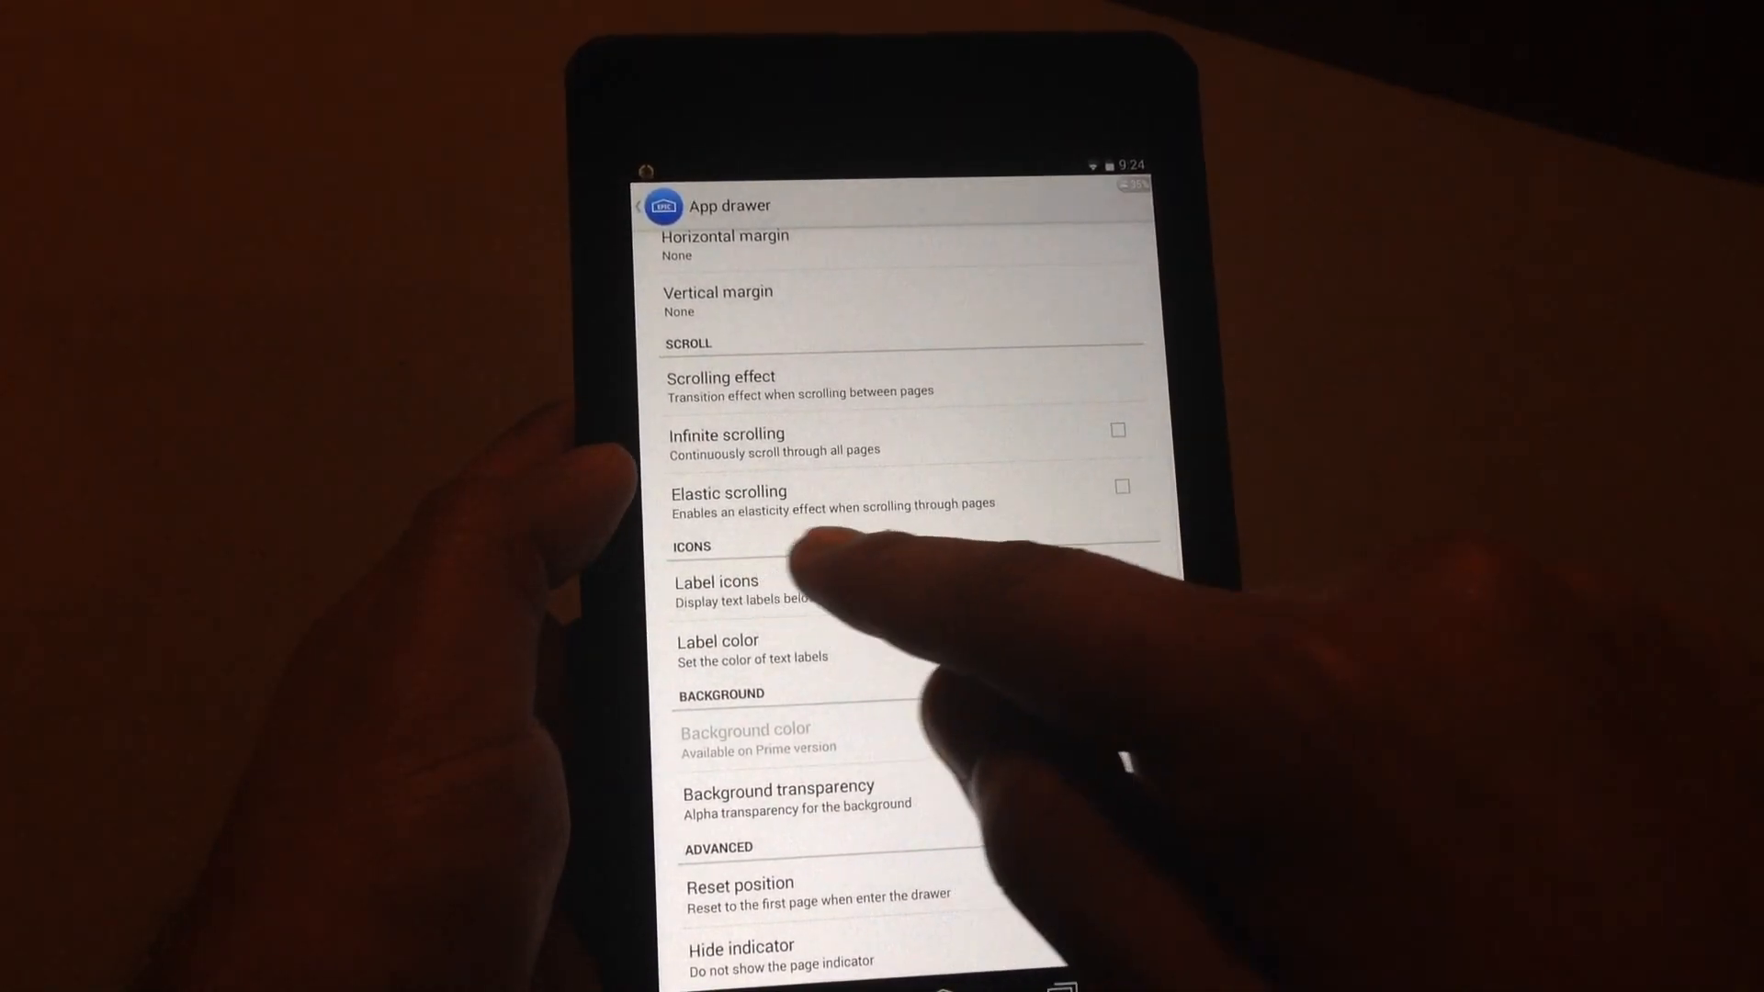
click(1126, 573)
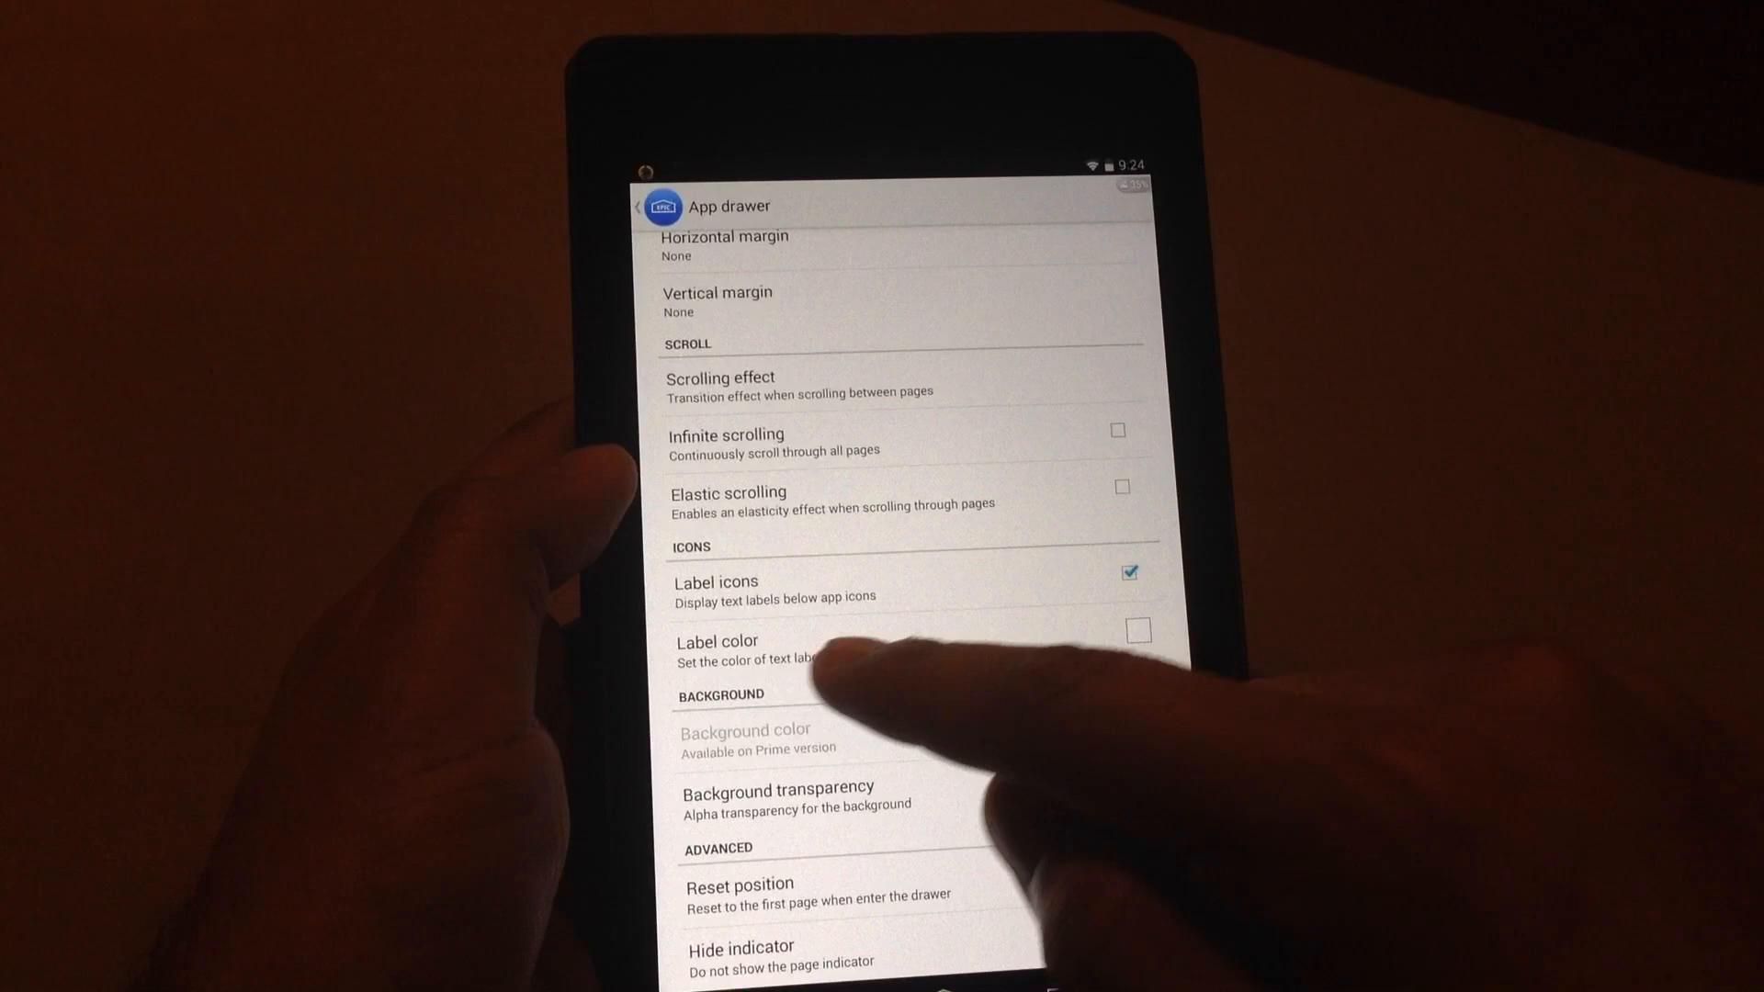
click(719, 639)
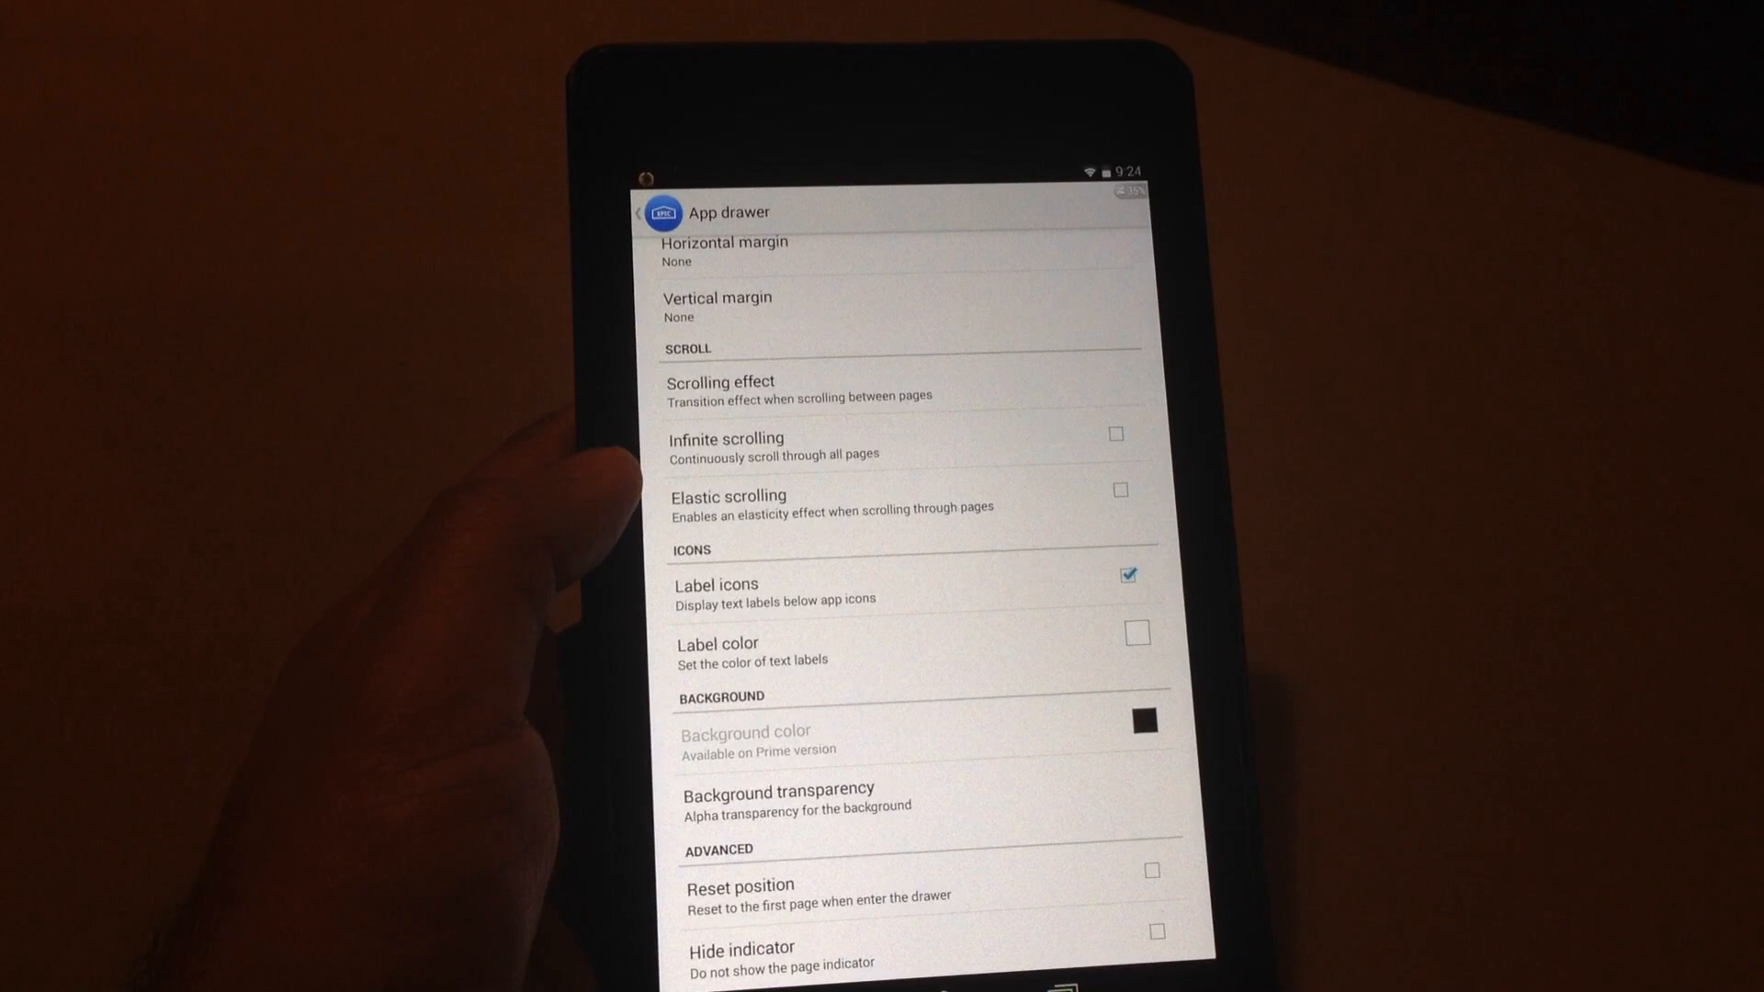
click(634, 211)
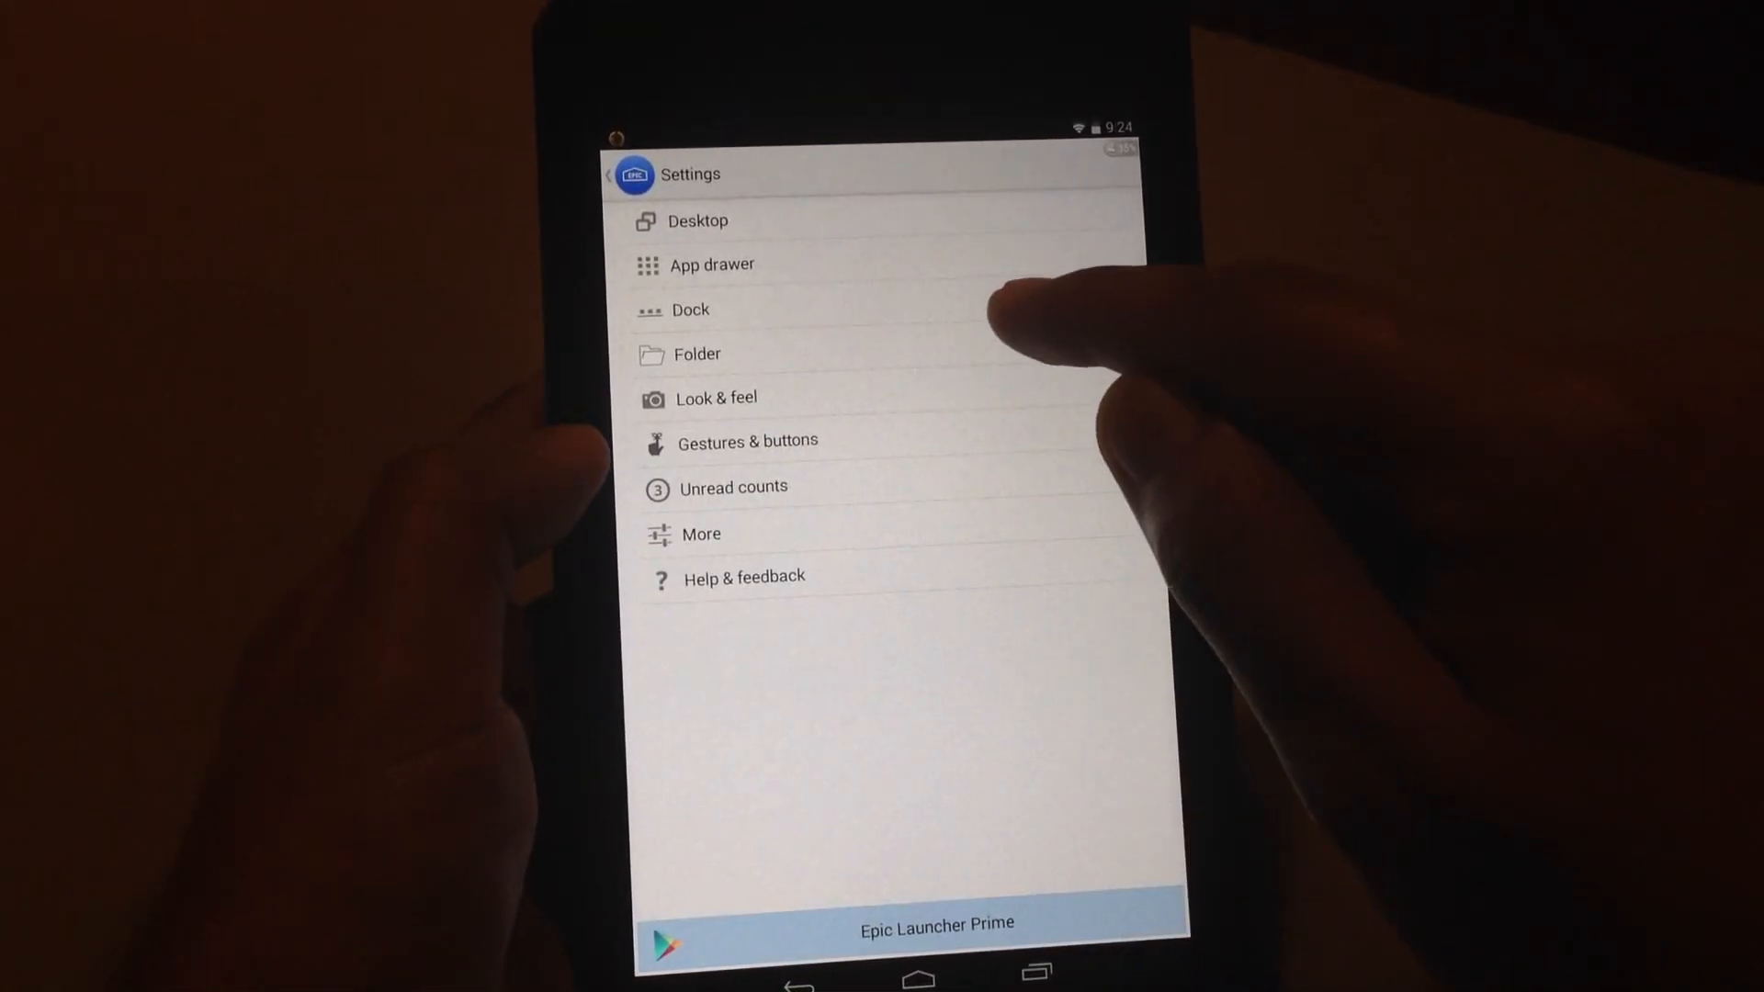
Turn on Enable dock, keeping 3 dock pages and 7 icons, and go back to Settings.
click(689, 308)
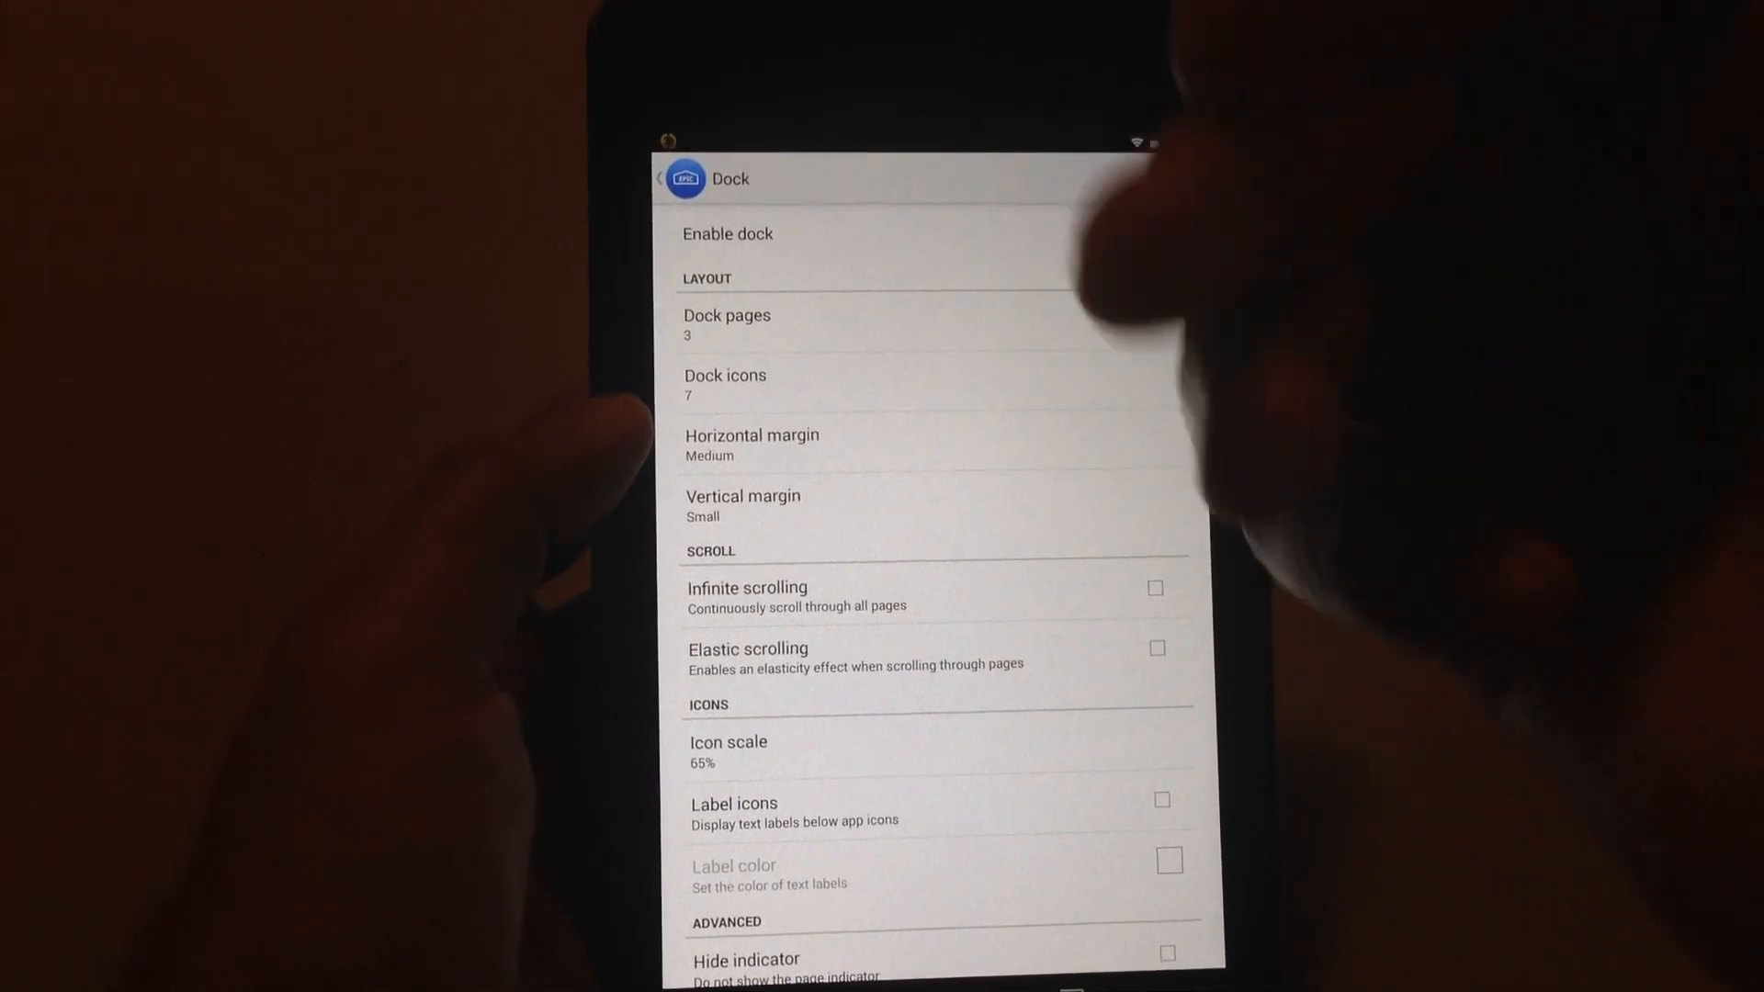
click(1154, 233)
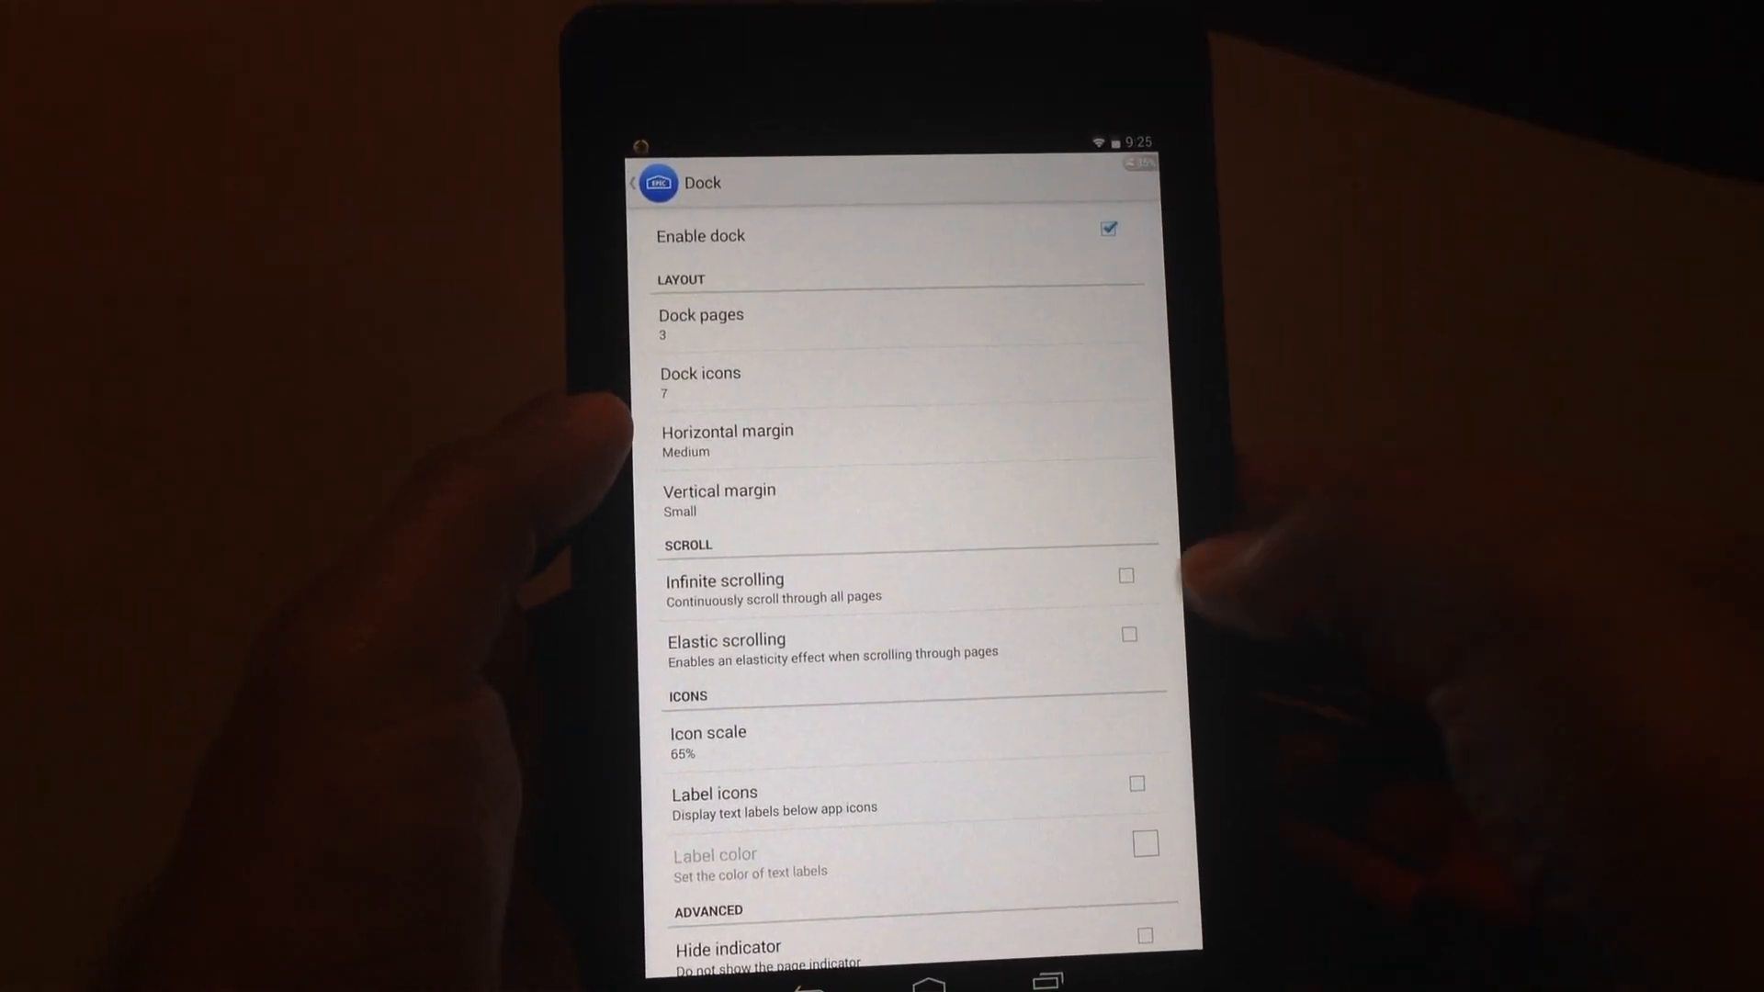
scroll(up, 3)
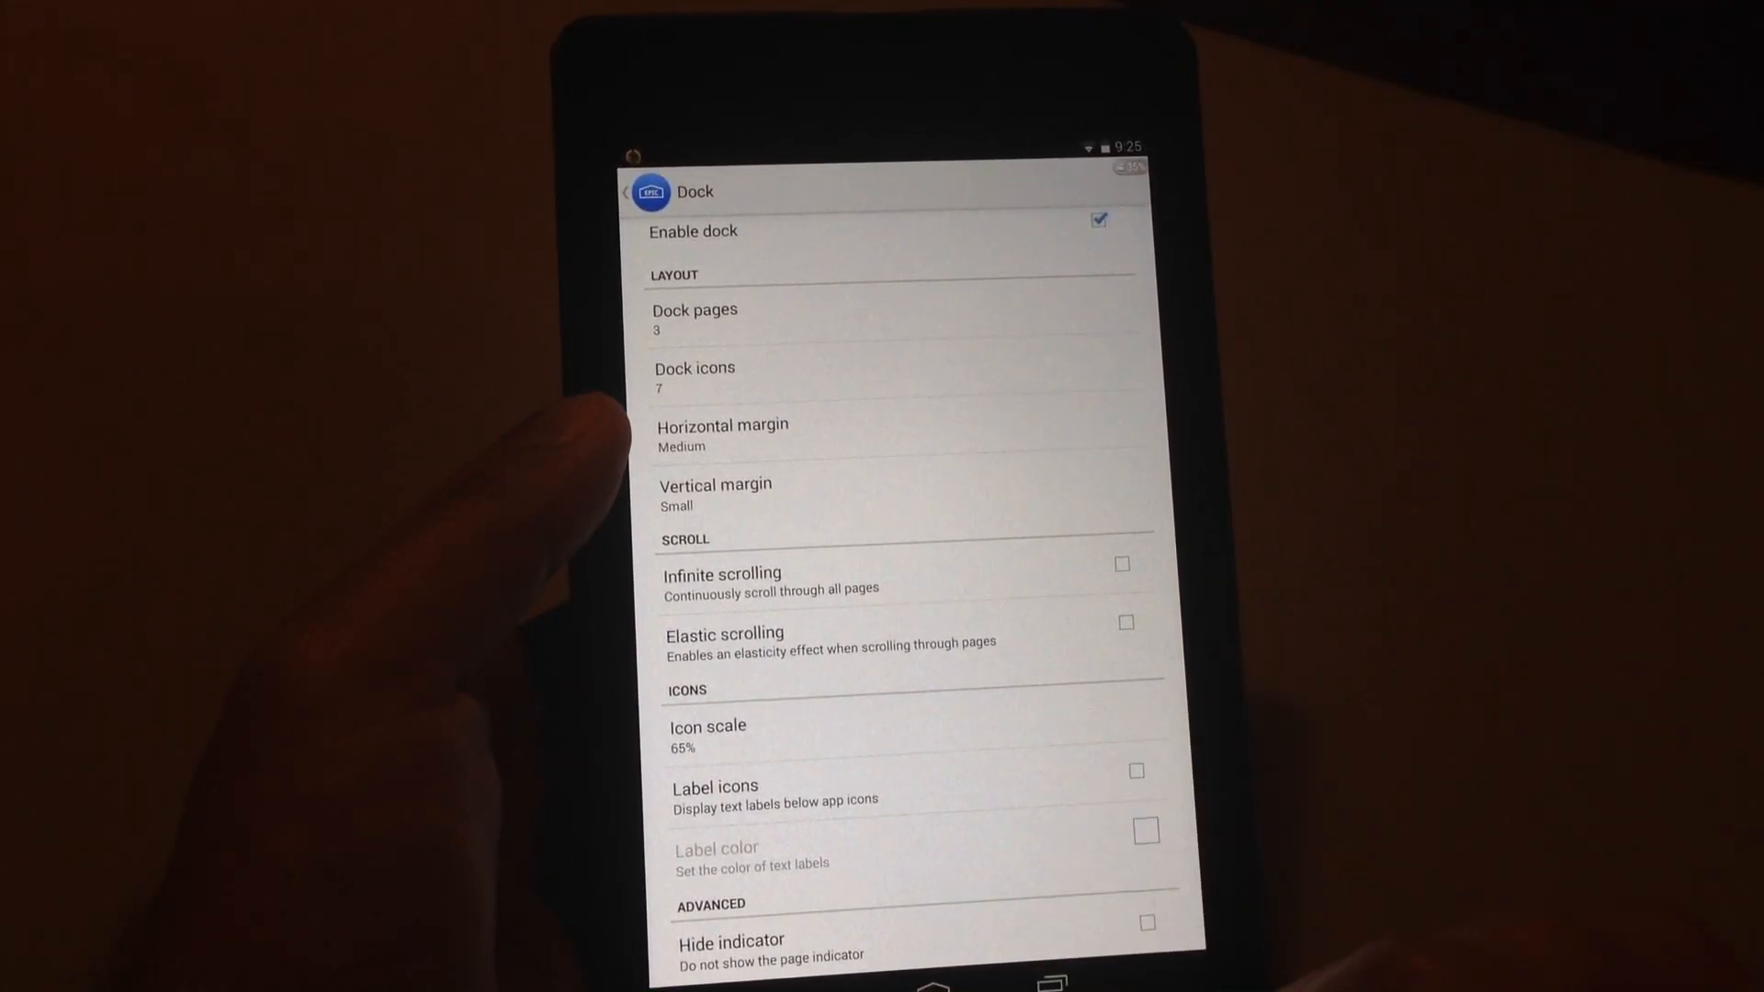
click(630, 189)
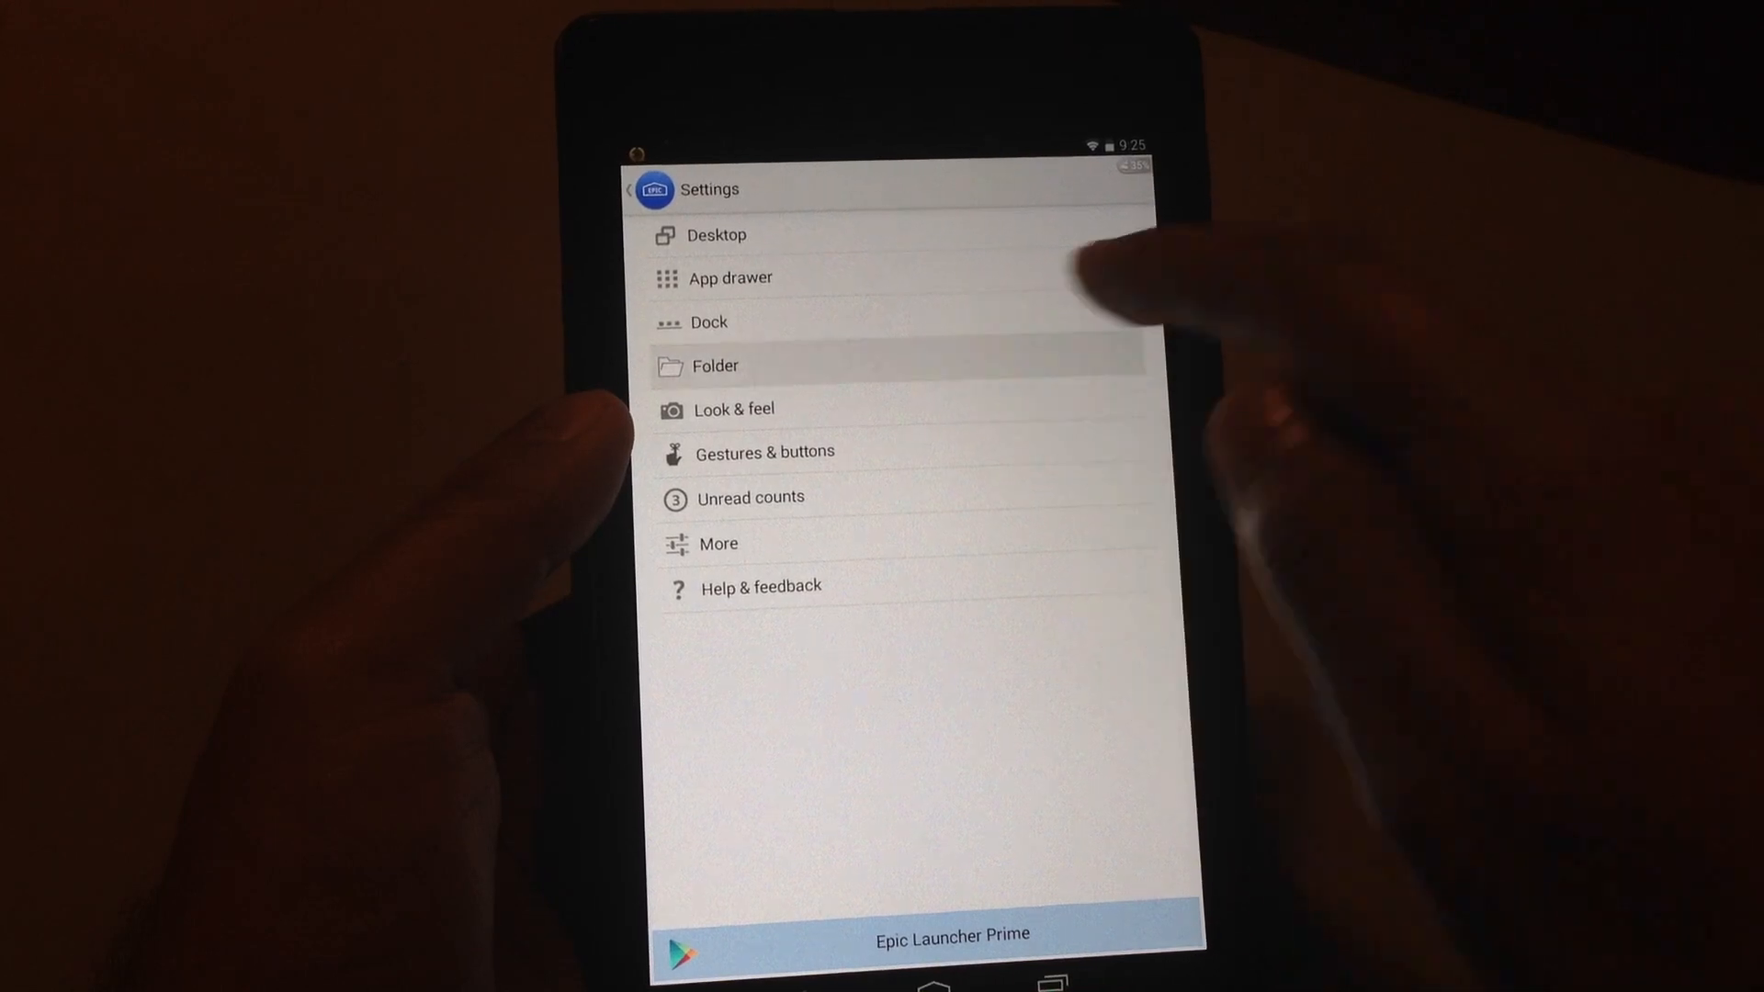
click(715, 365)
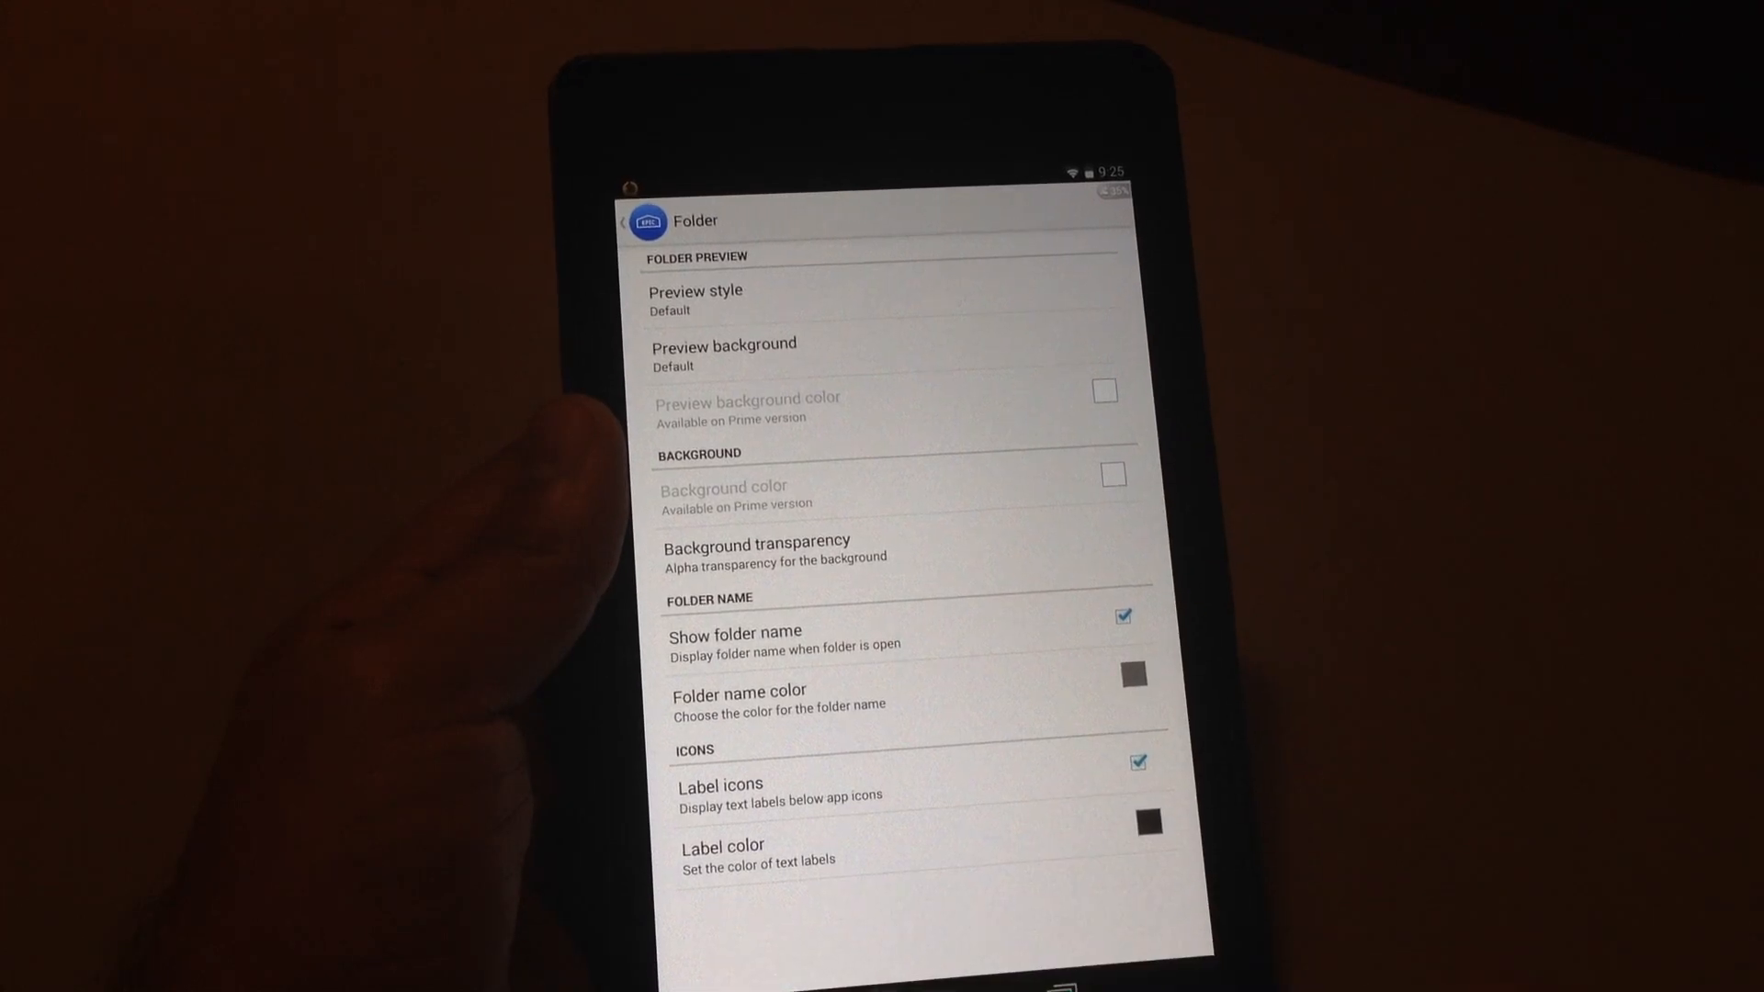
click(625, 220)
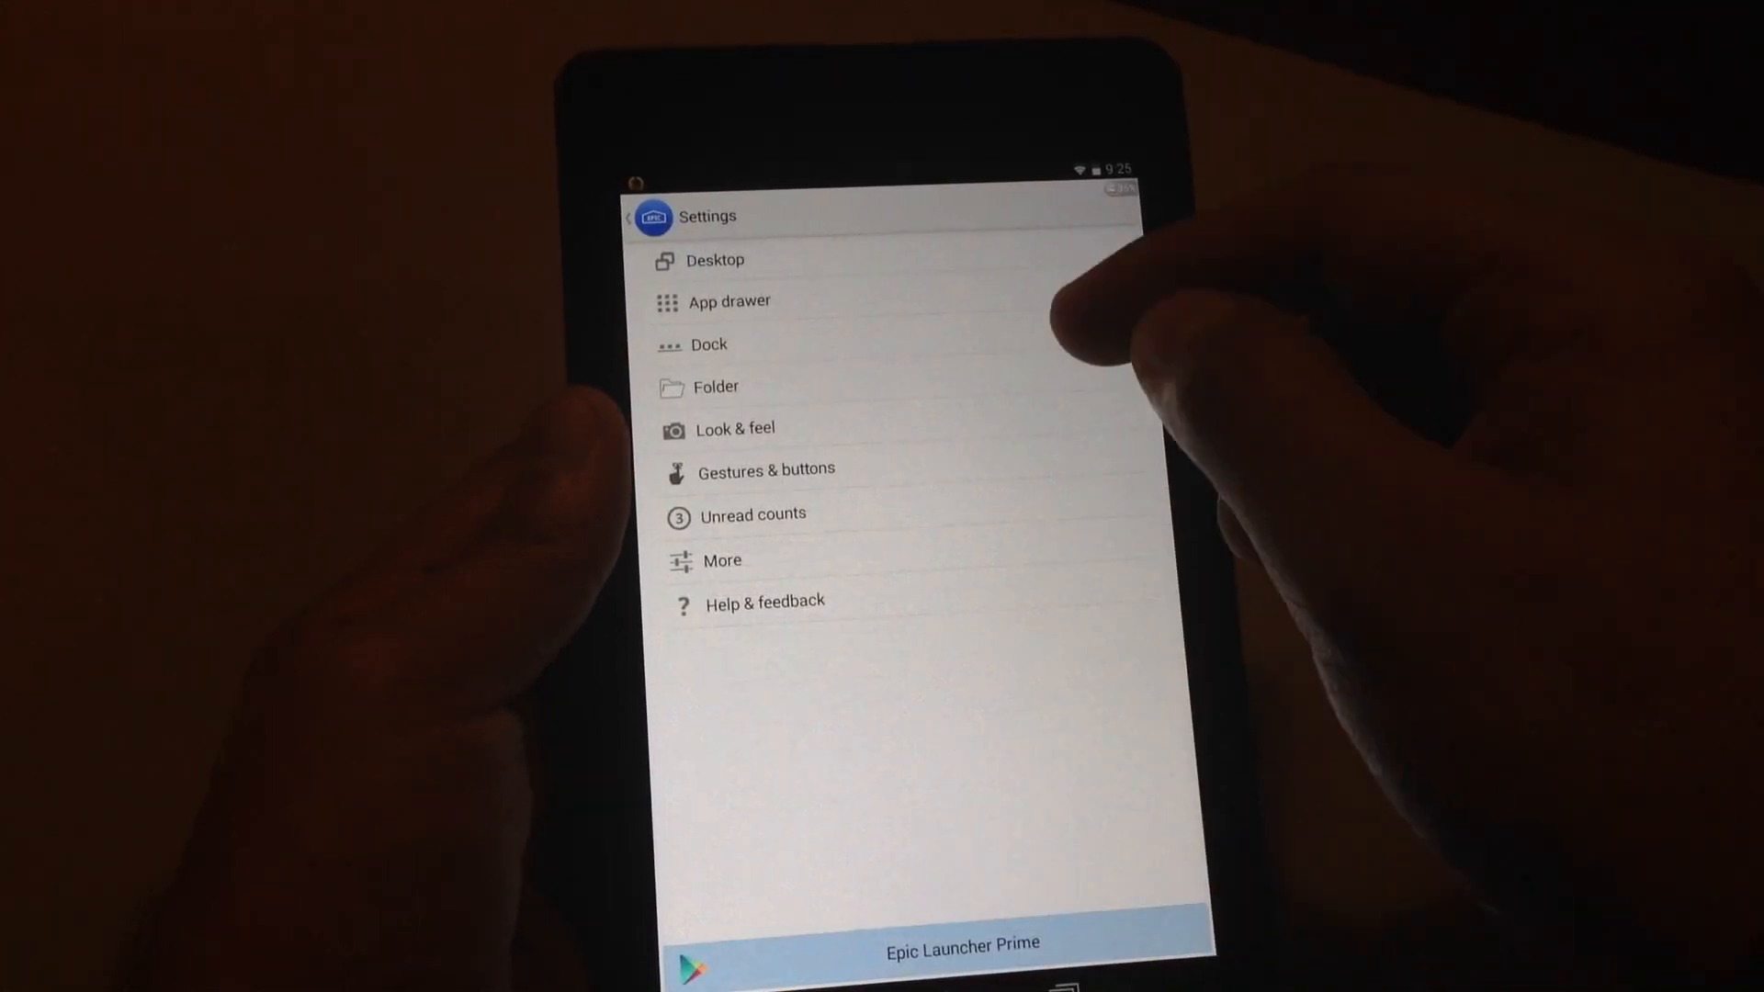
Choose Condensed as the icon font in Look & feel and review haptic feedback options.
click(733, 428)
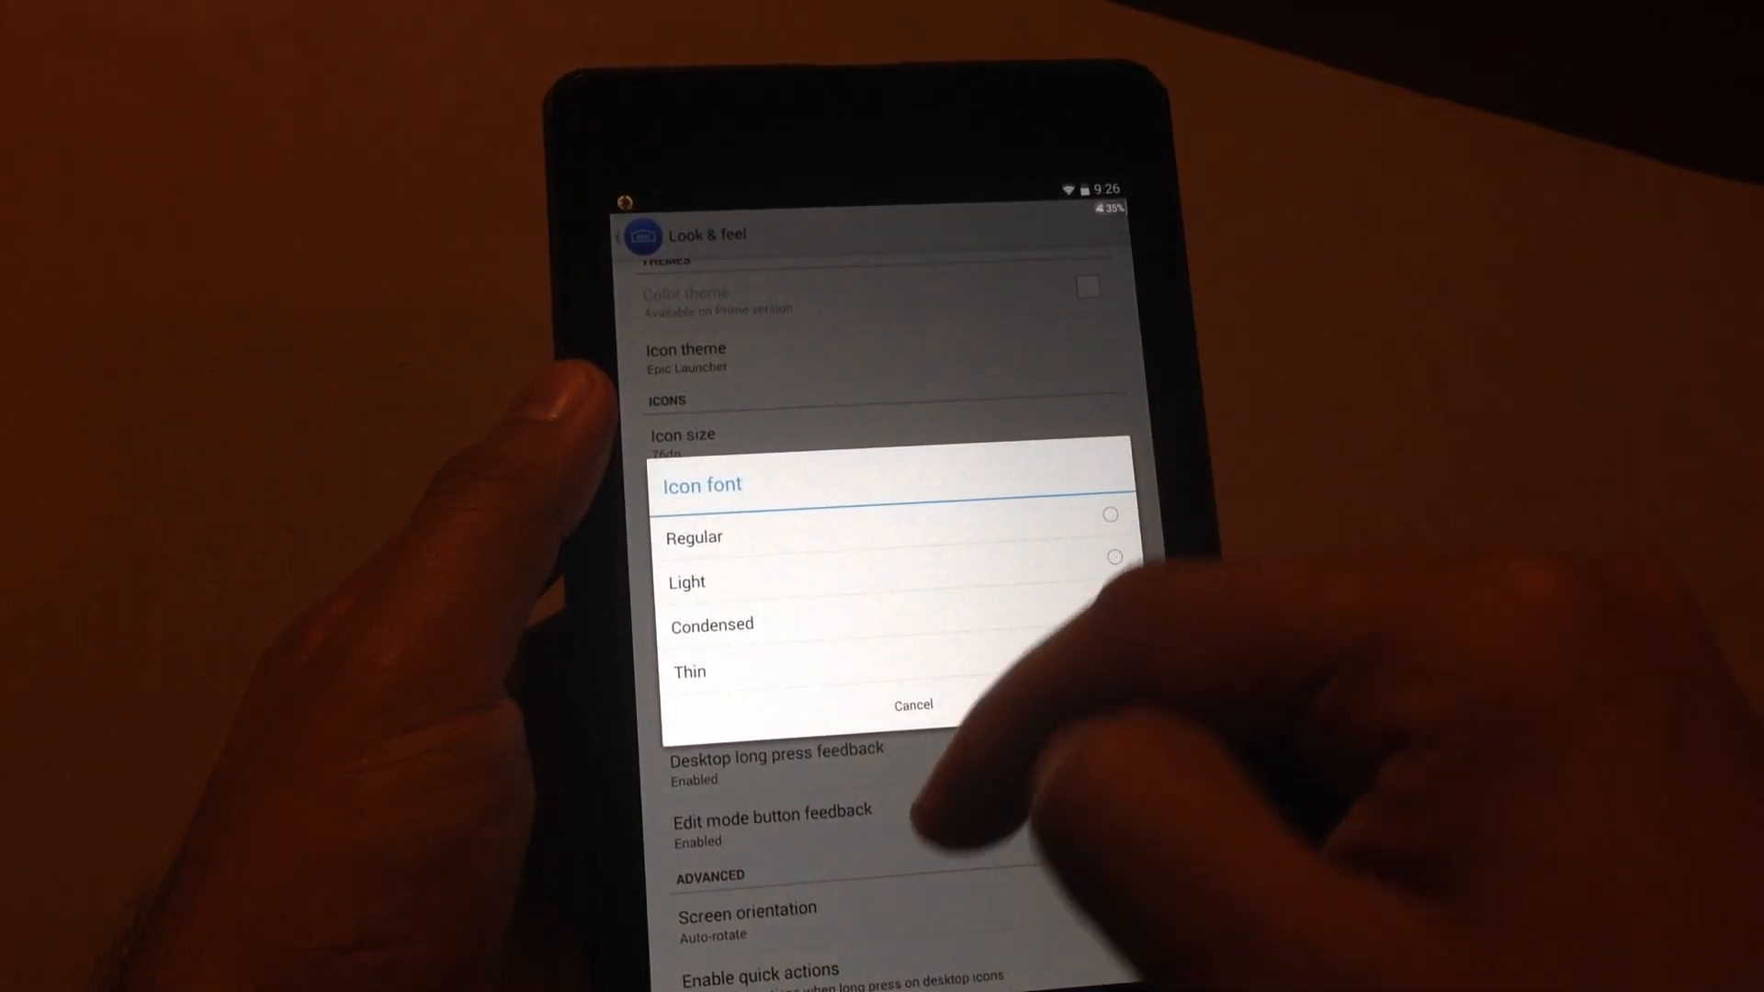
click(1119, 603)
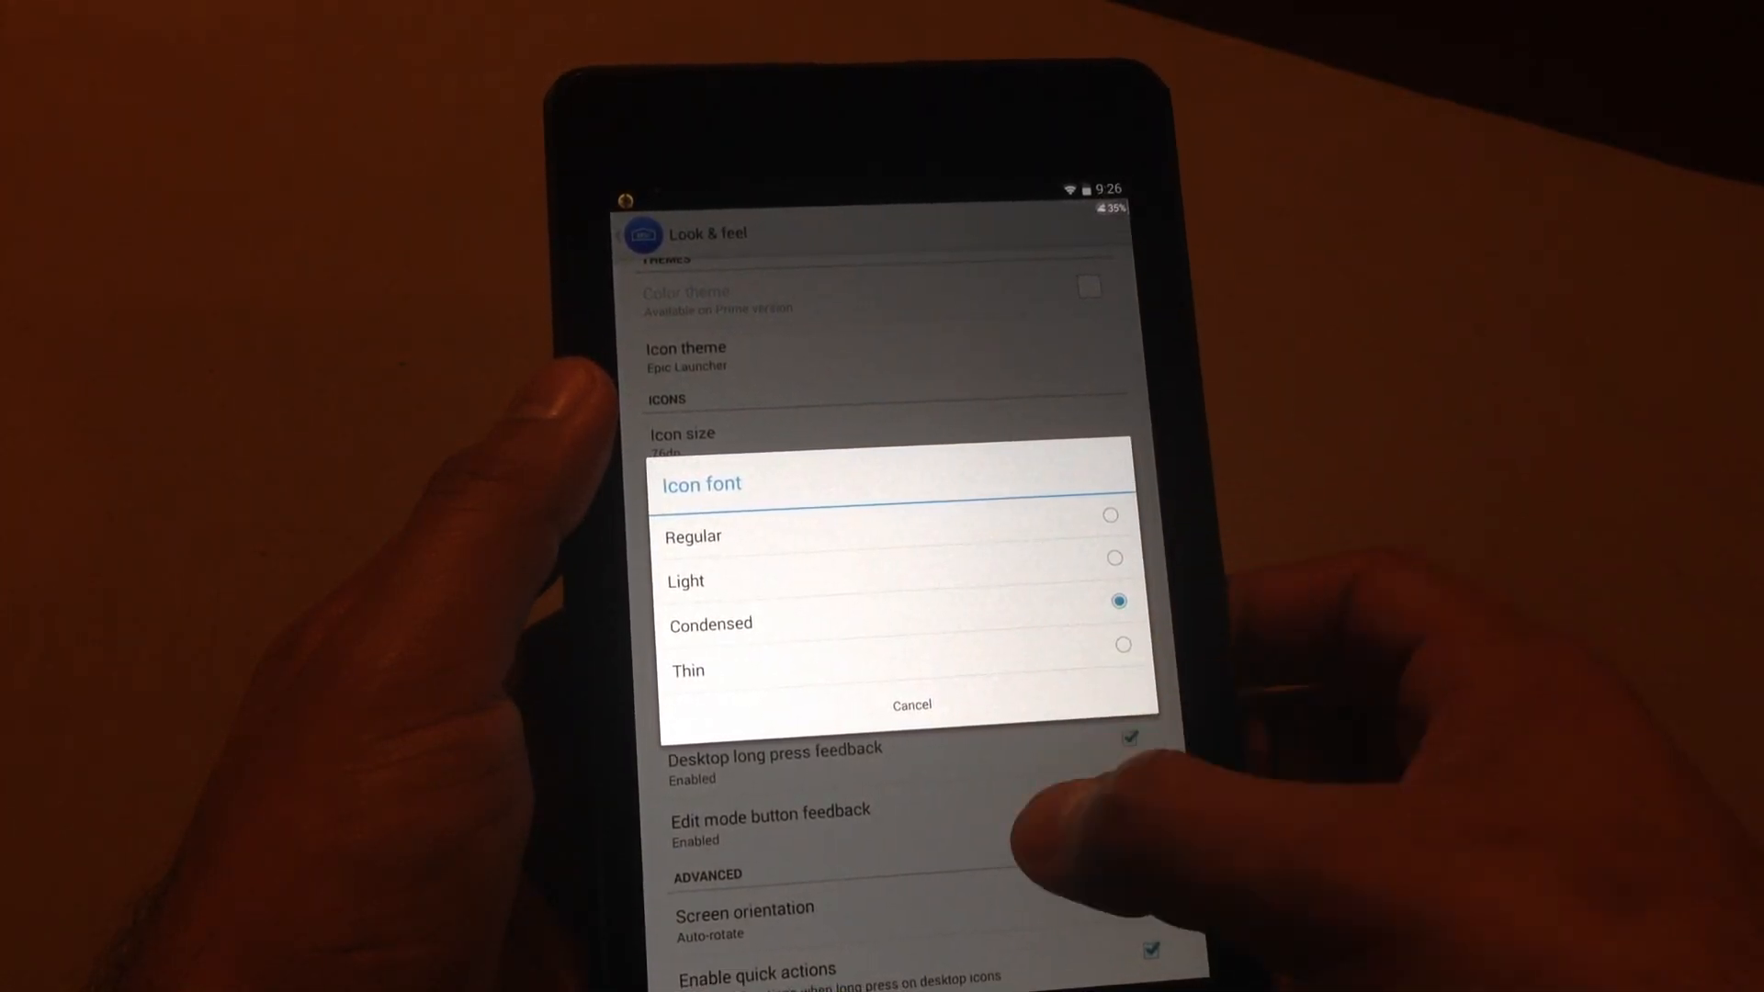
click(911, 706)
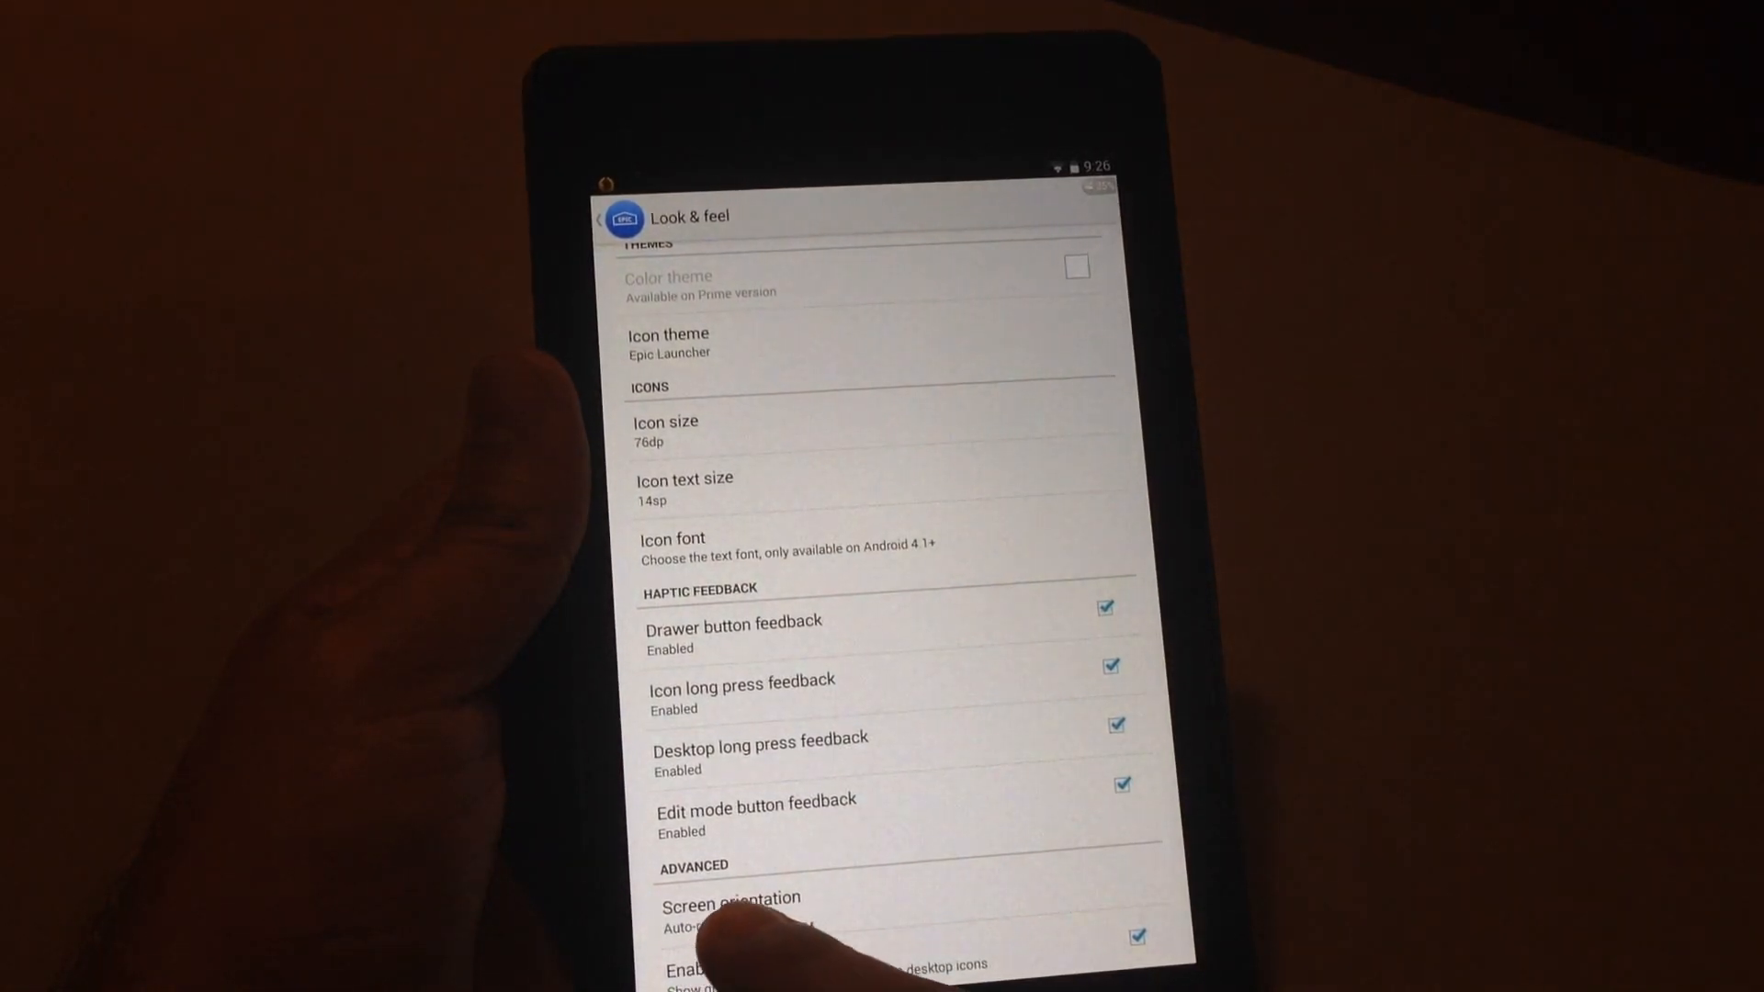
click(731, 905)
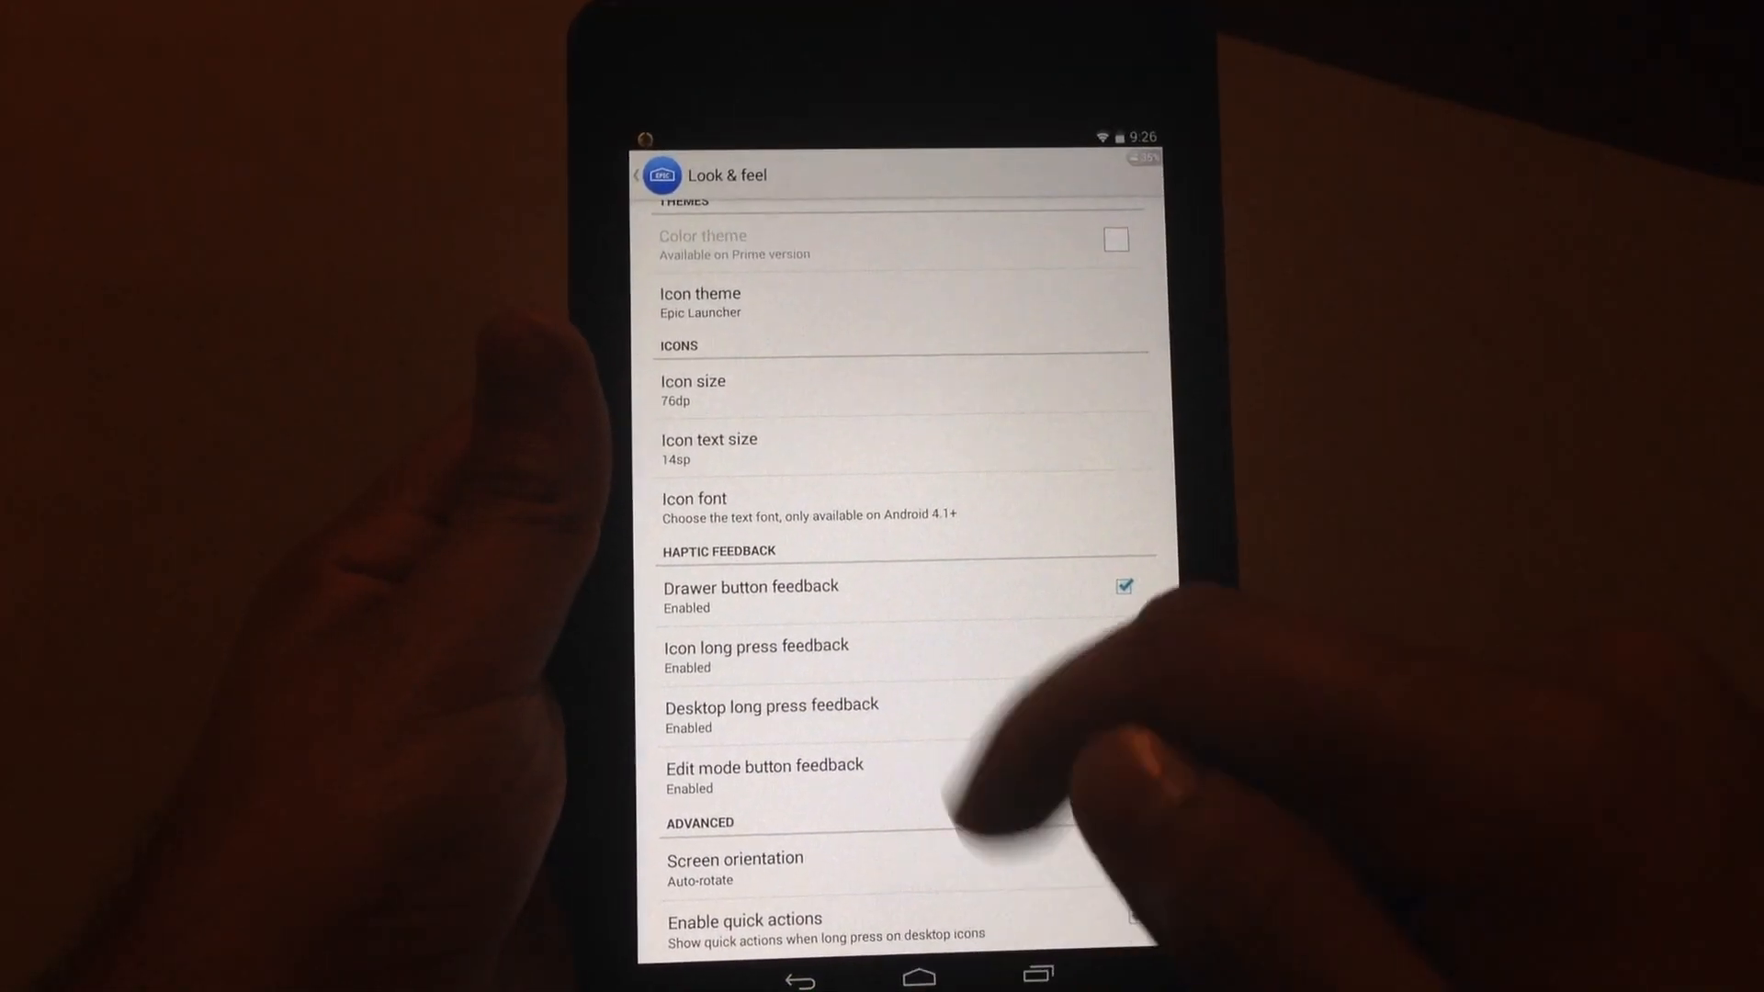
click(634, 177)
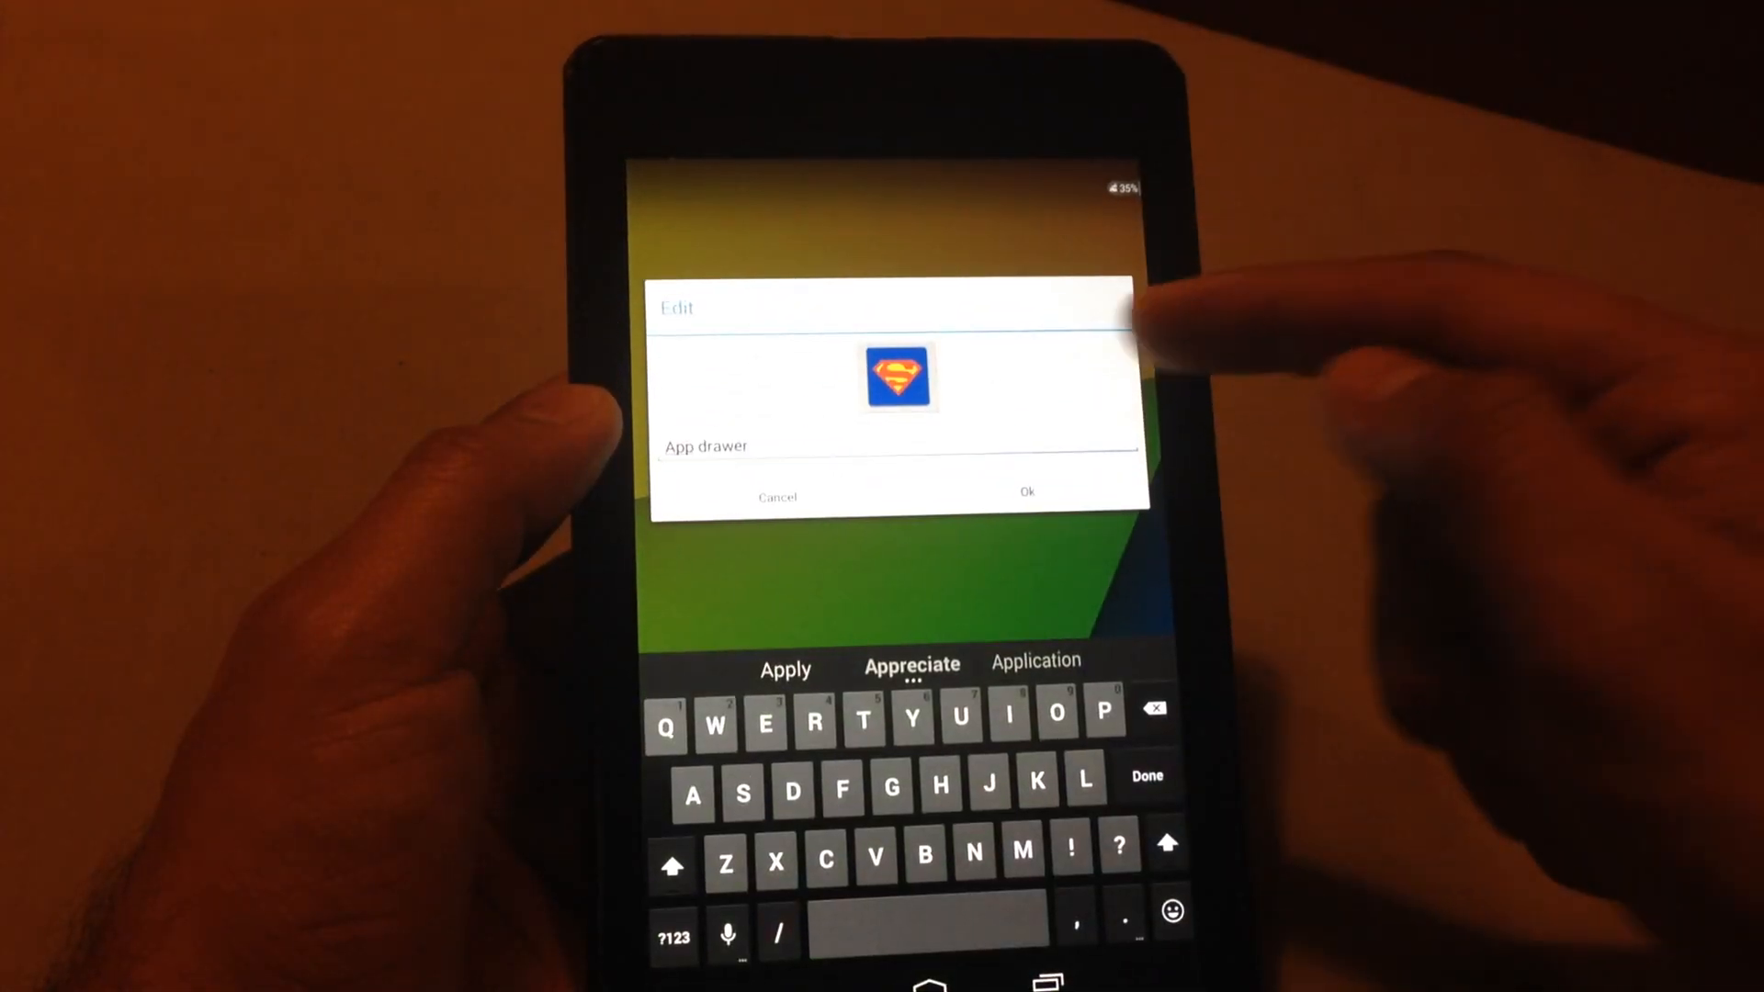
Replace the dock's App drawer button icon with the Superman picture and confirm with Ok.
click(897, 377)
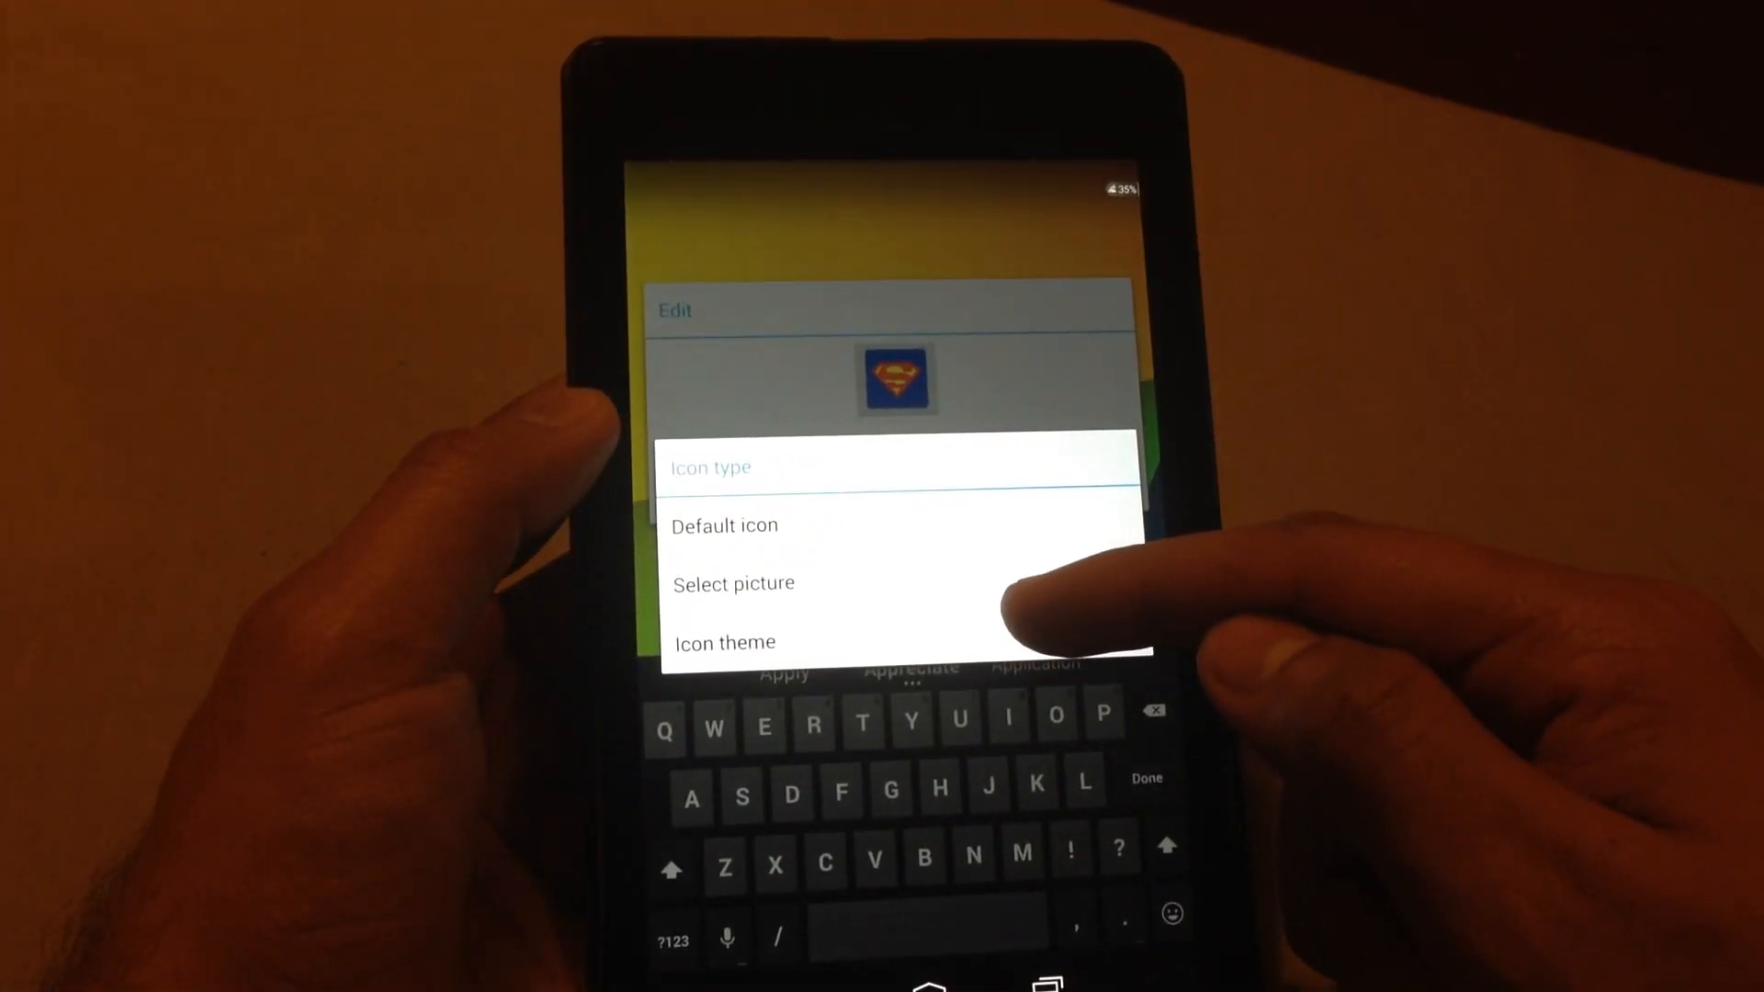
click(726, 643)
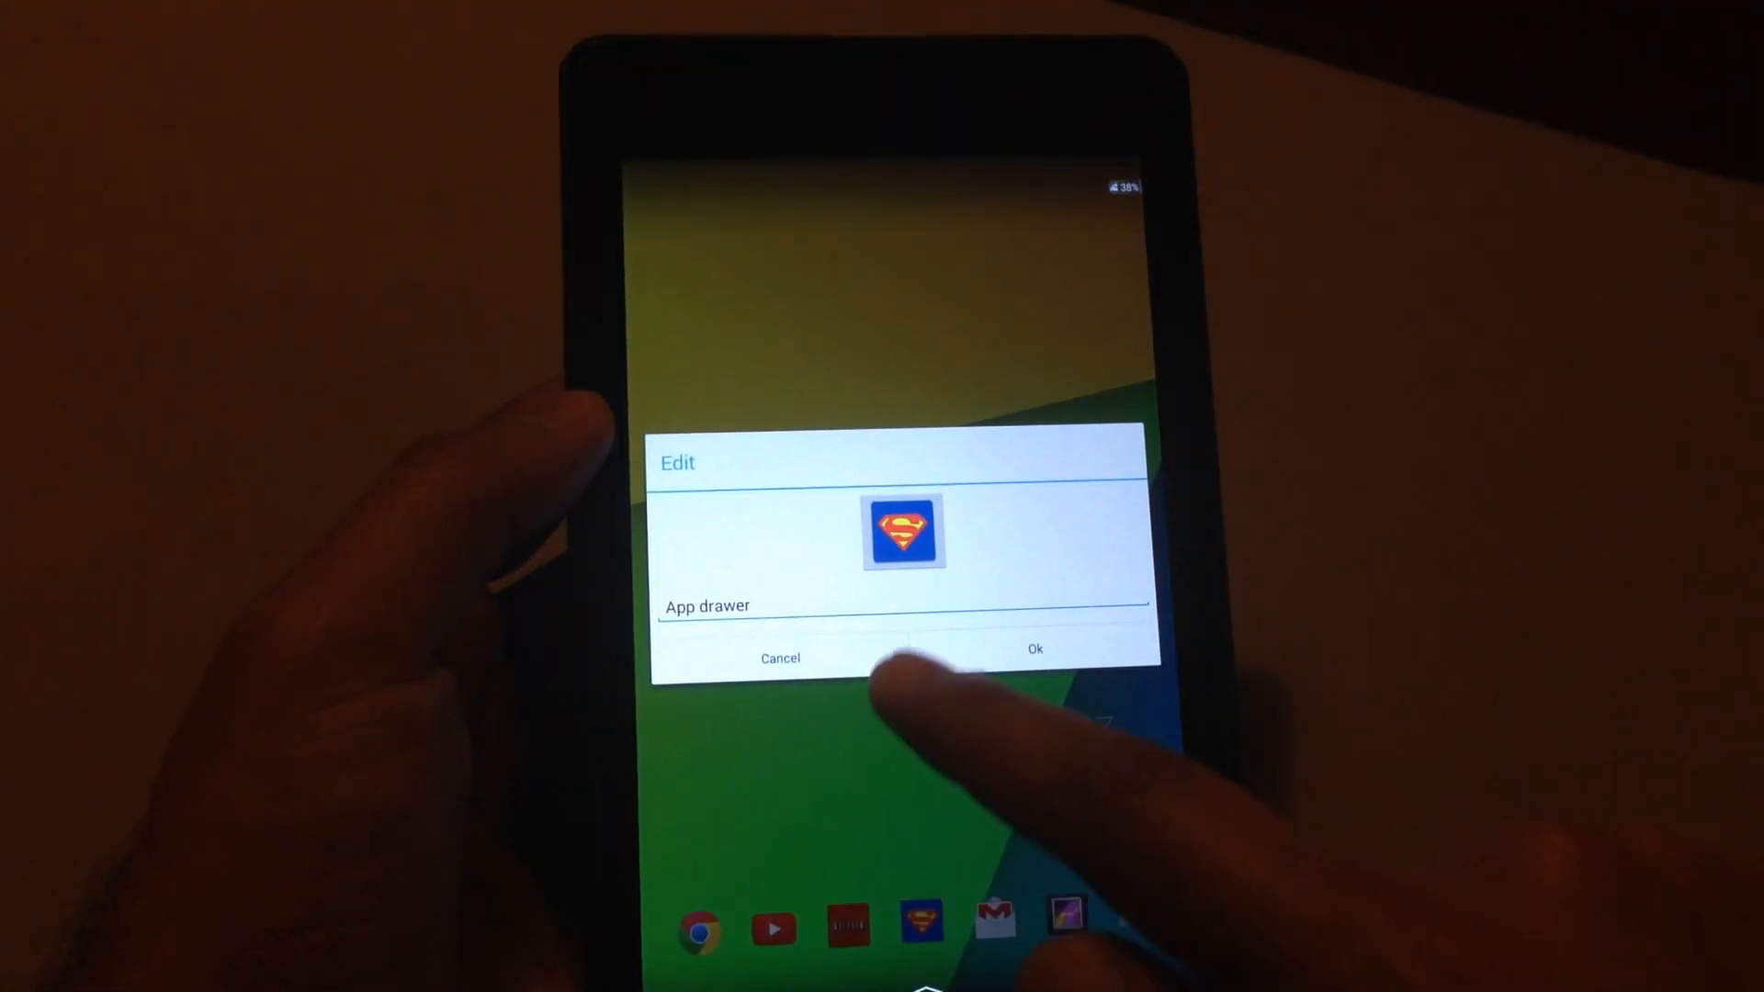
click(1034, 648)
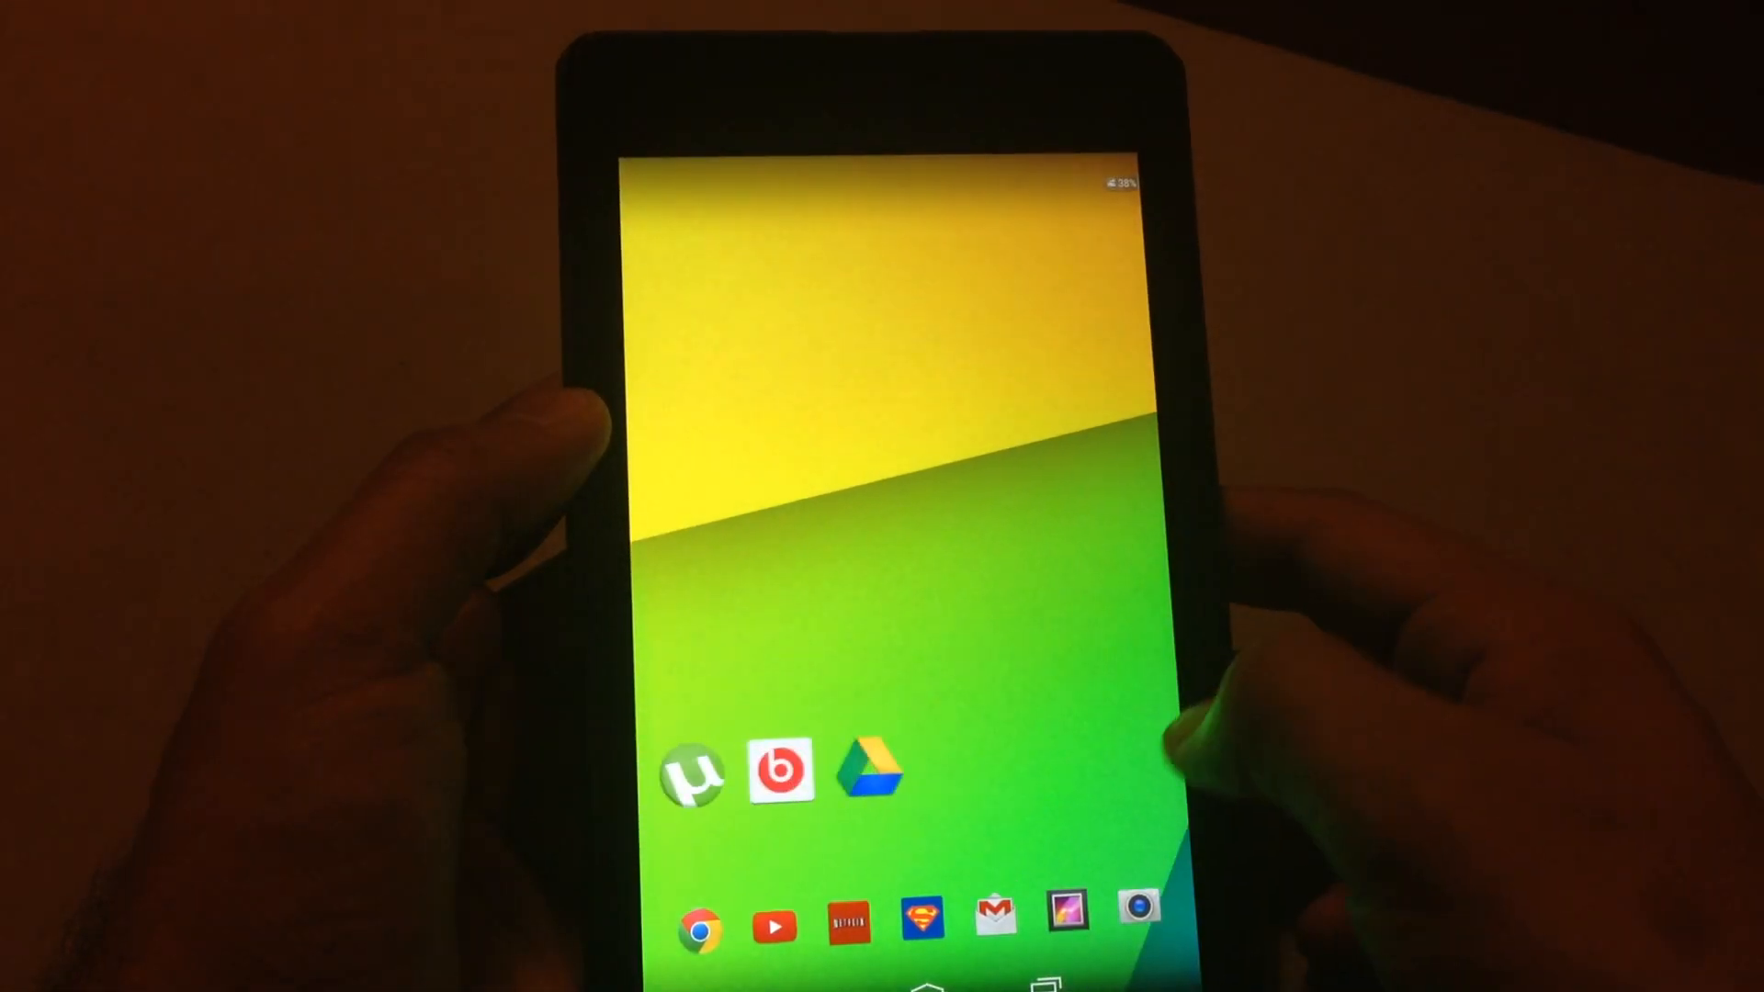